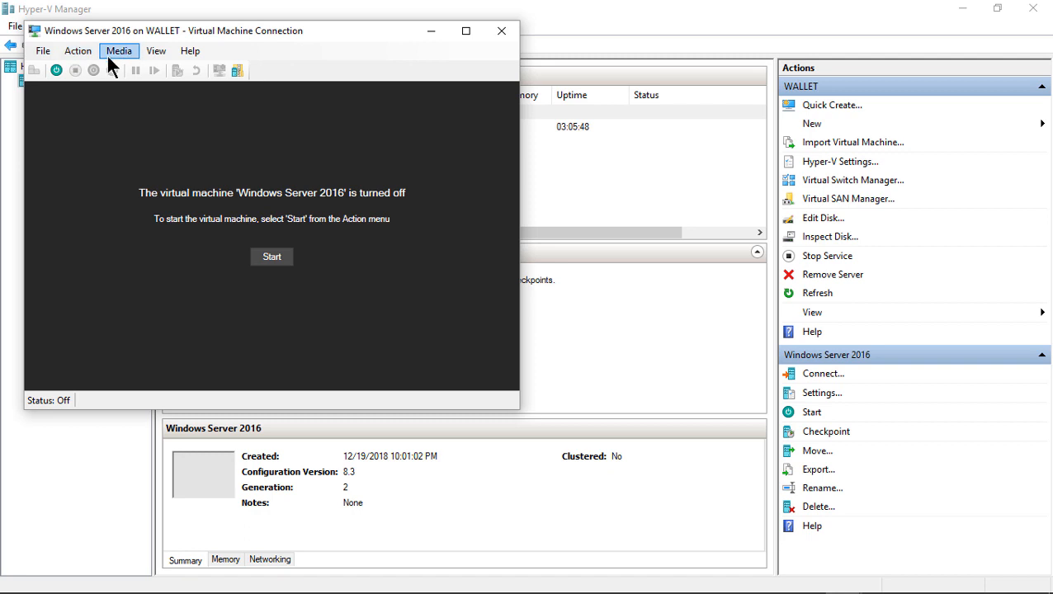
# Check the DVD drive's disc, then move DVD Drive above the hard drive in the Firmware boot order.
pyautogui.click(119, 53)
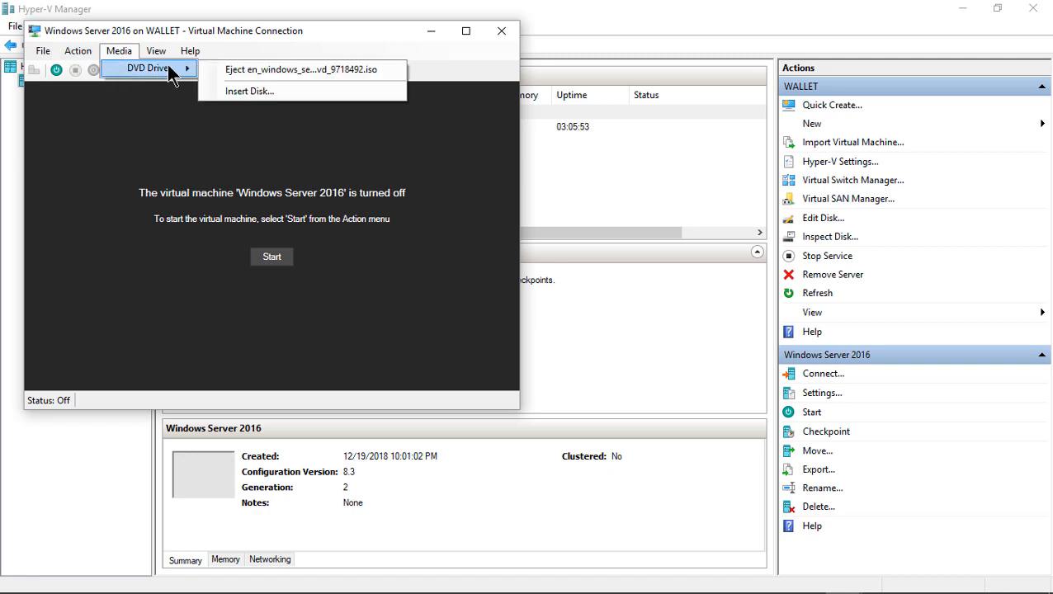
pyautogui.moveTo(269, 78)
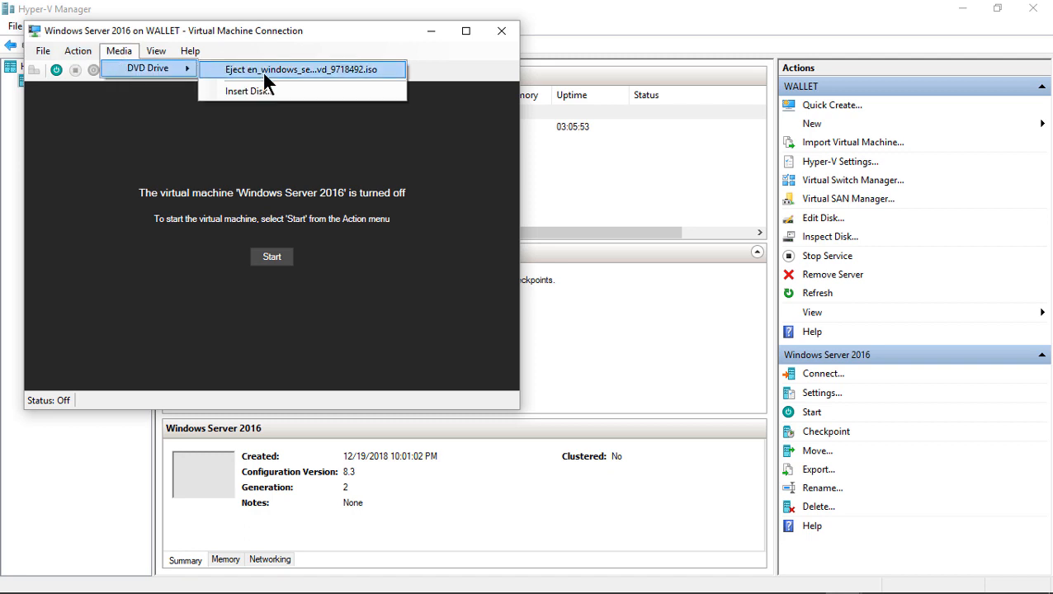
pyautogui.click(40, 43)
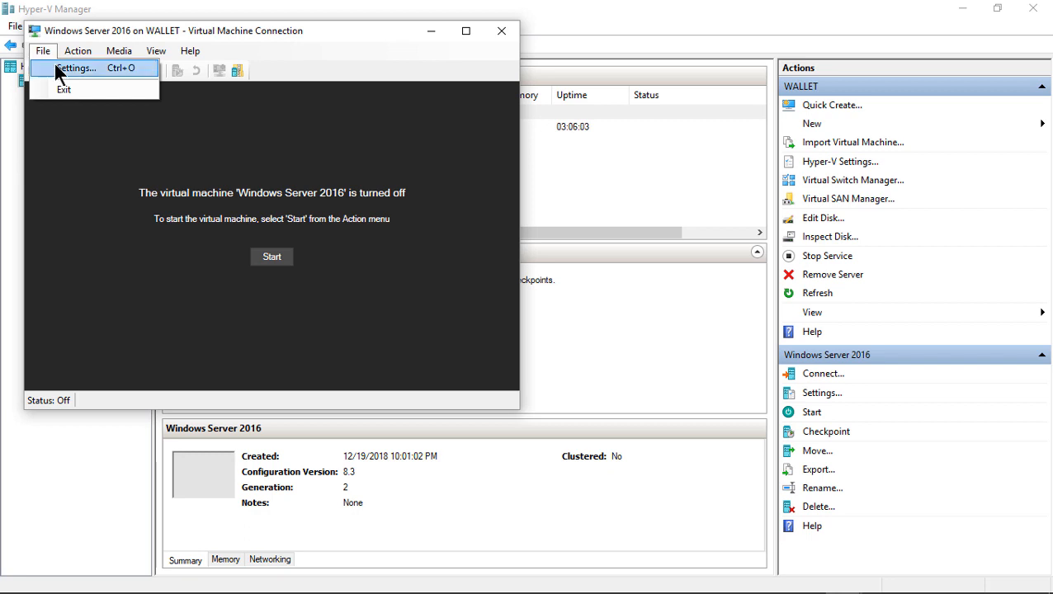
pyautogui.click(74, 66)
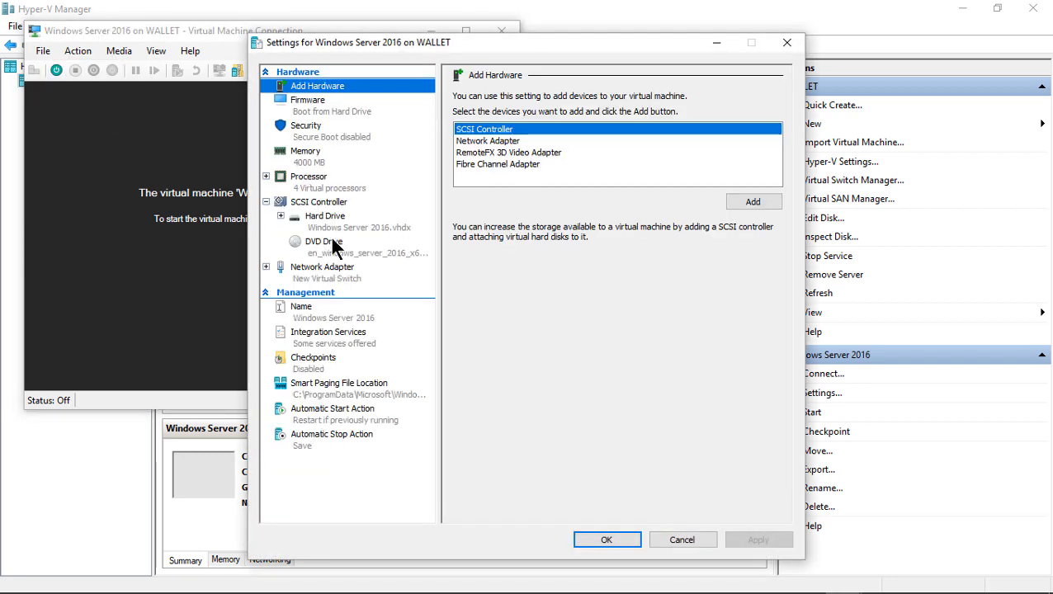
pyautogui.click(307, 101)
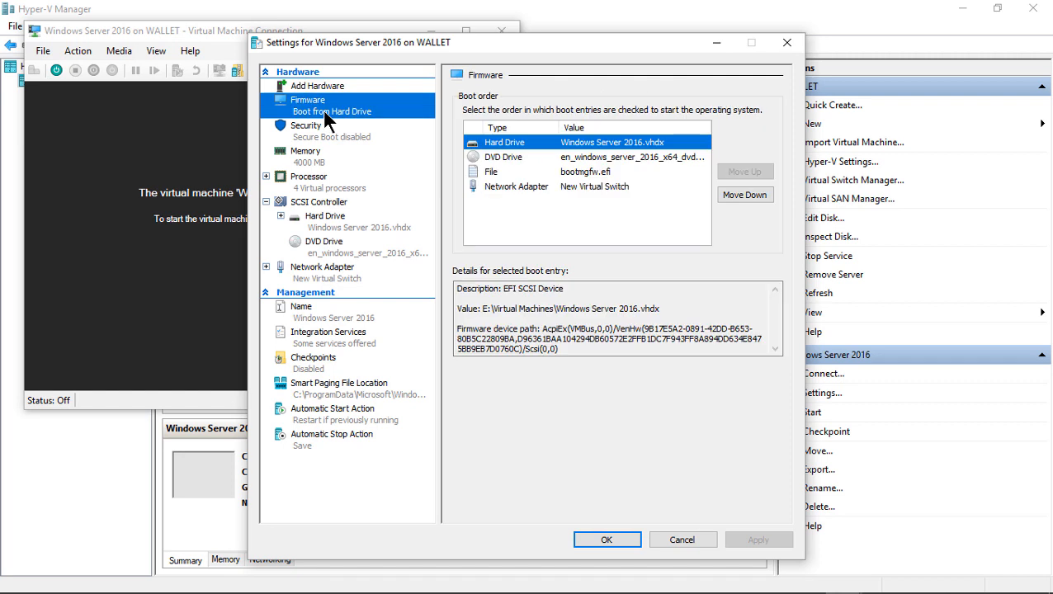
pyautogui.click(504, 156)
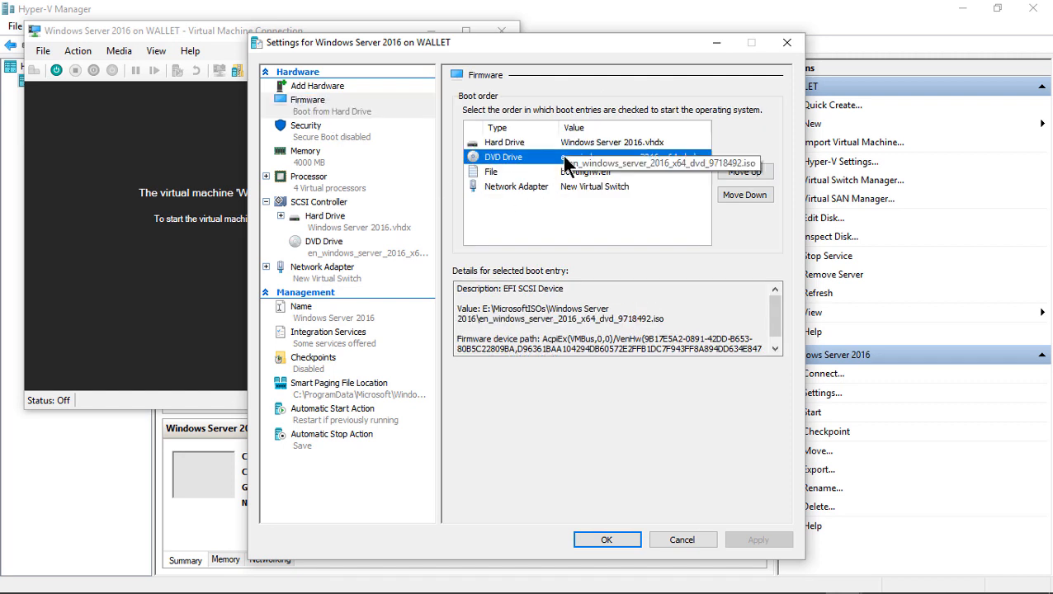
pyautogui.click(744, 170)
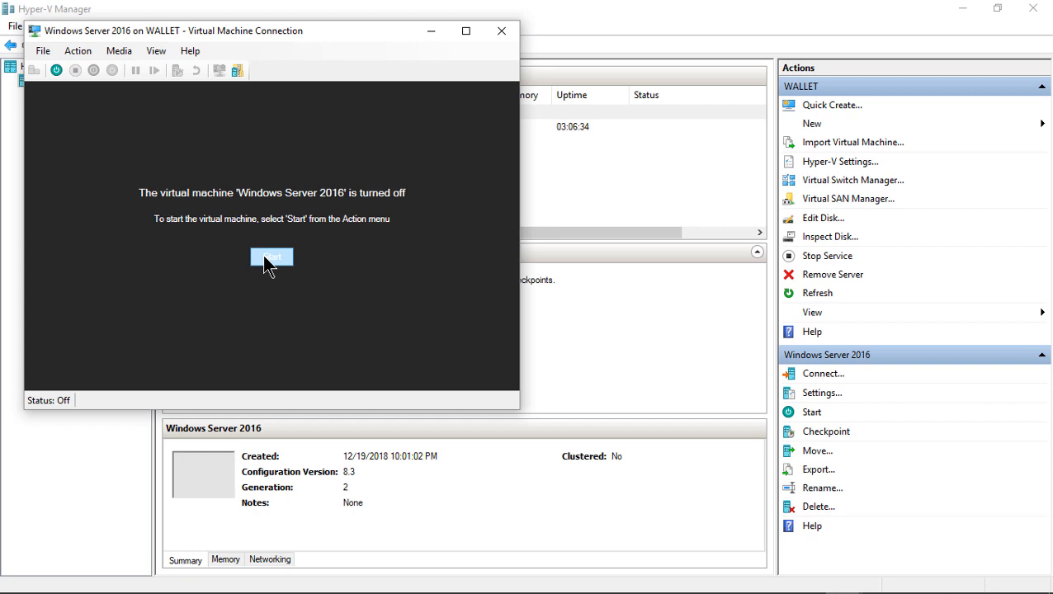
# Boot the VM from the install DVD, accept default language, and choose Repair your computer.
pyautogui.click(271, 257)
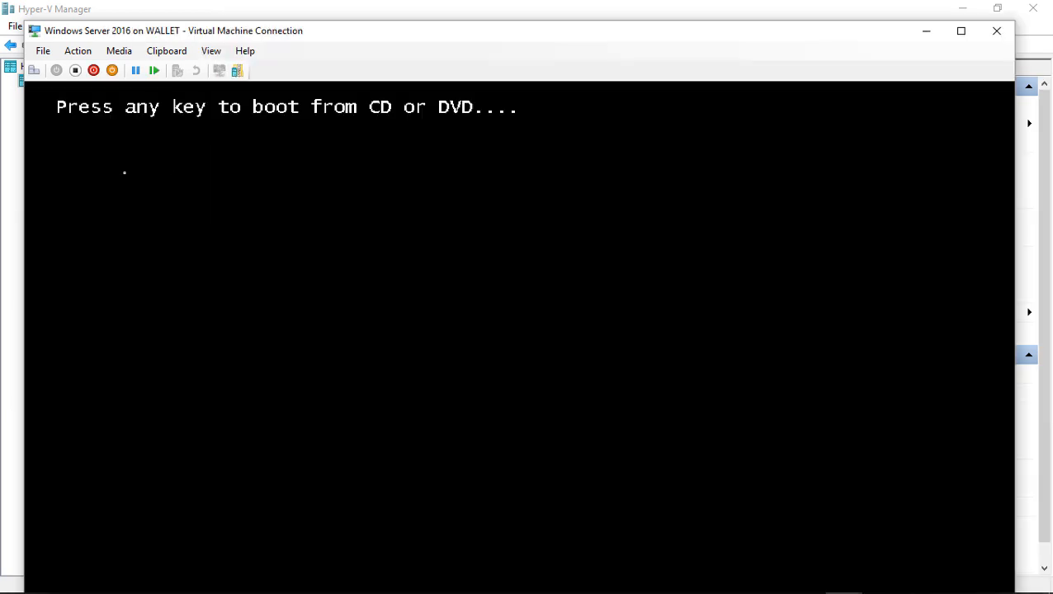
pyautogui.press('enter')
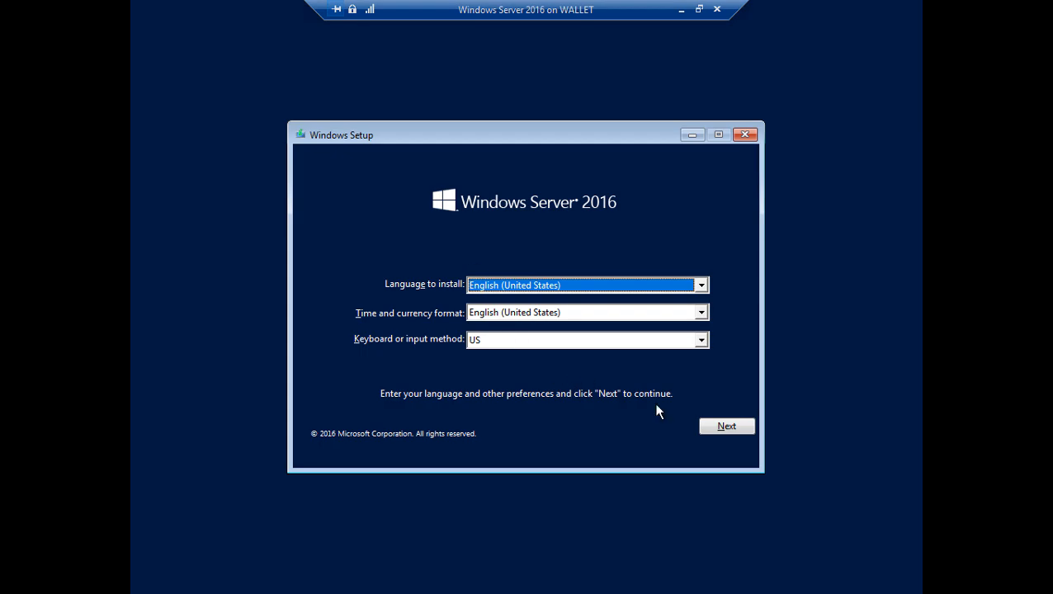
pyautogui.click(726, 425)
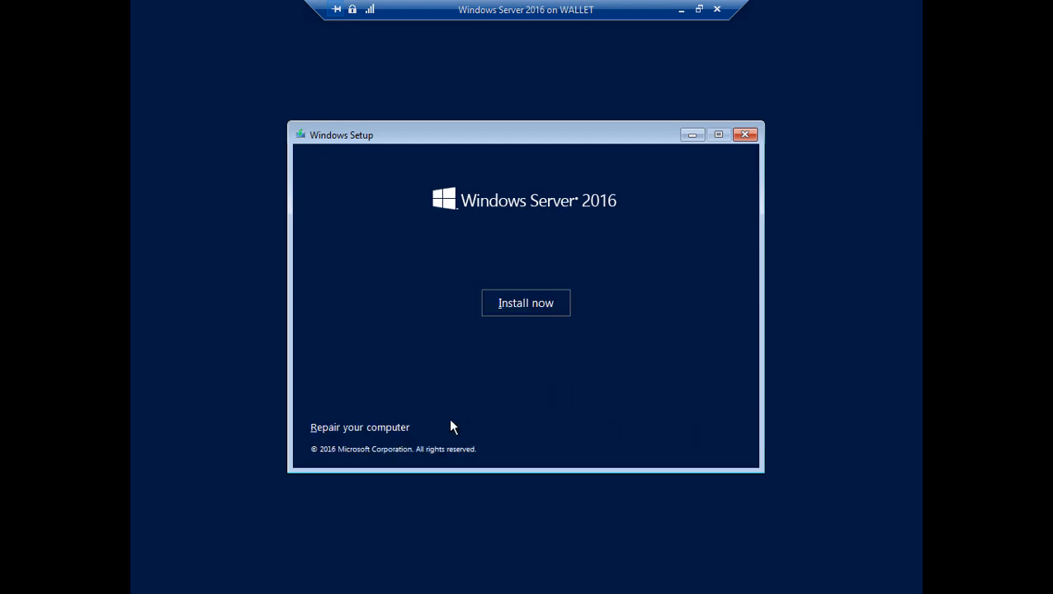
pyautogui.click(358, 426)
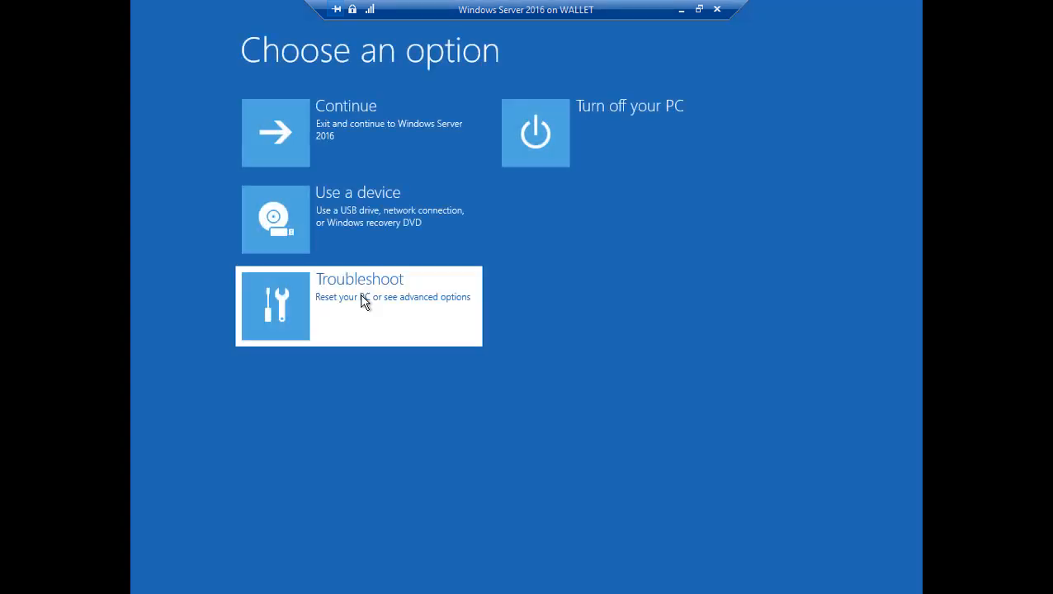
# From Troubleshoot launch Command Prompt, list the D: drive with dir, then switch to C:.
pyautogui.click(359, 305)
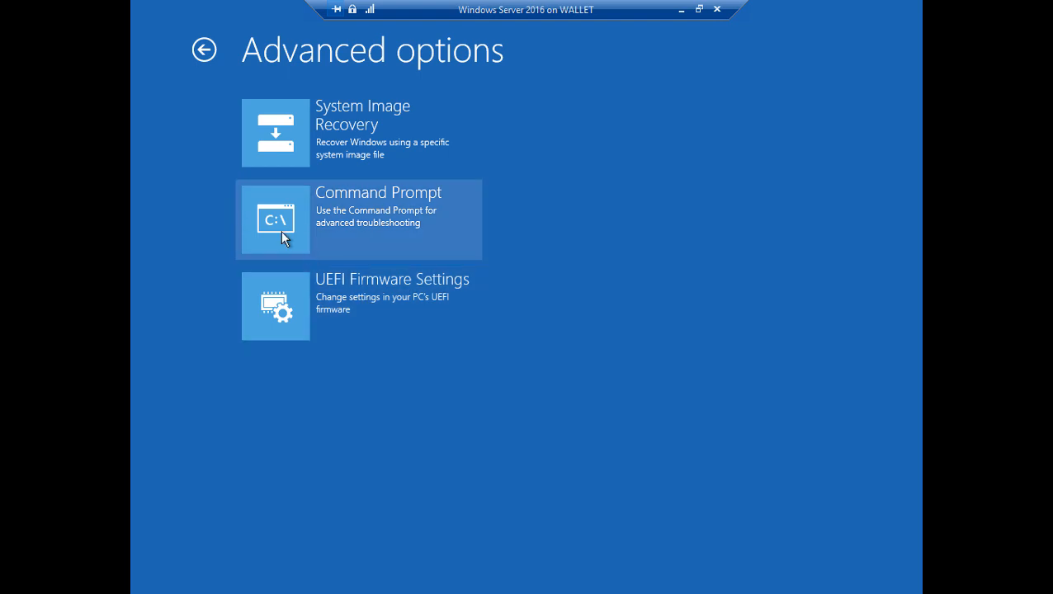
pyautogui.click(287, 235)
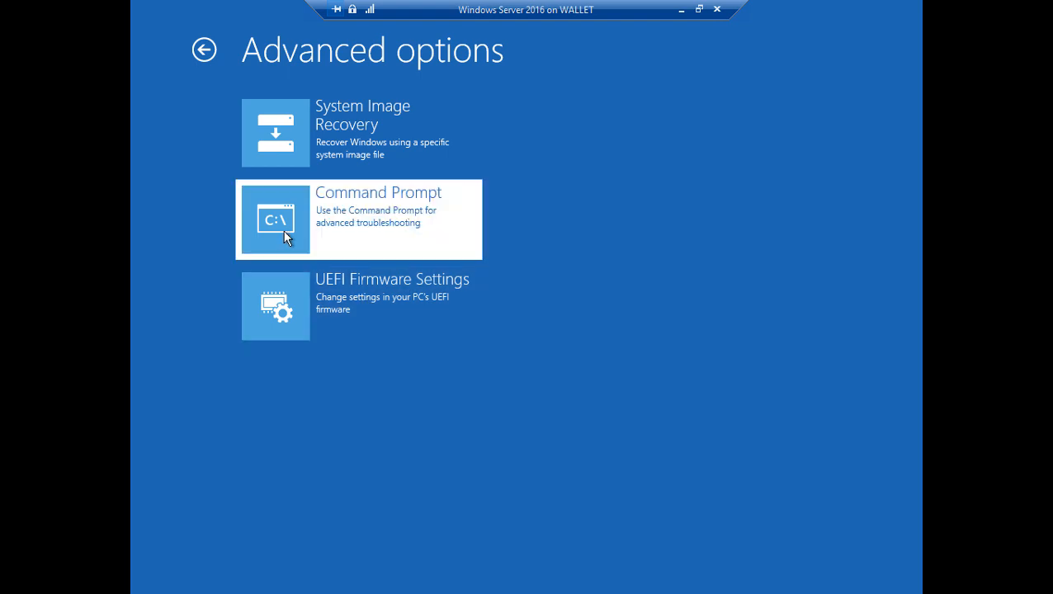
pyautogui.click(356, 218)
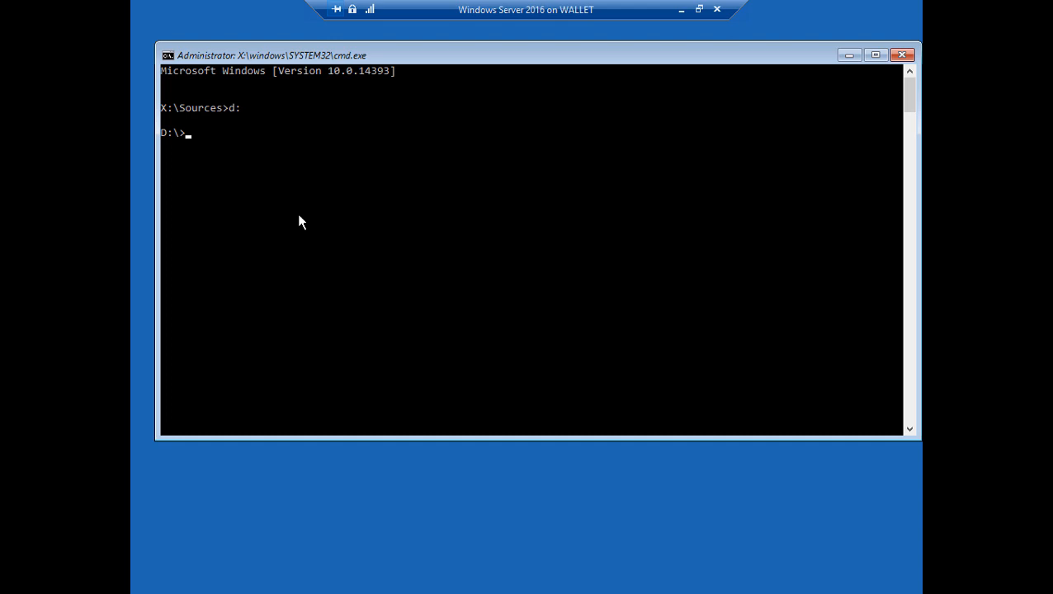
pyautogui.write('dir')
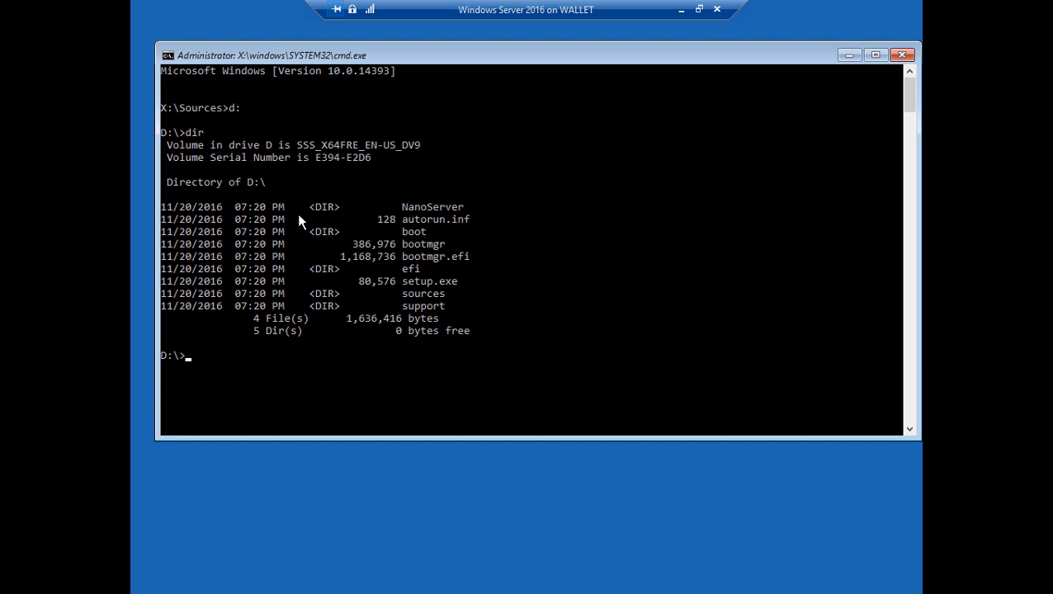
pyautogui.write('c')
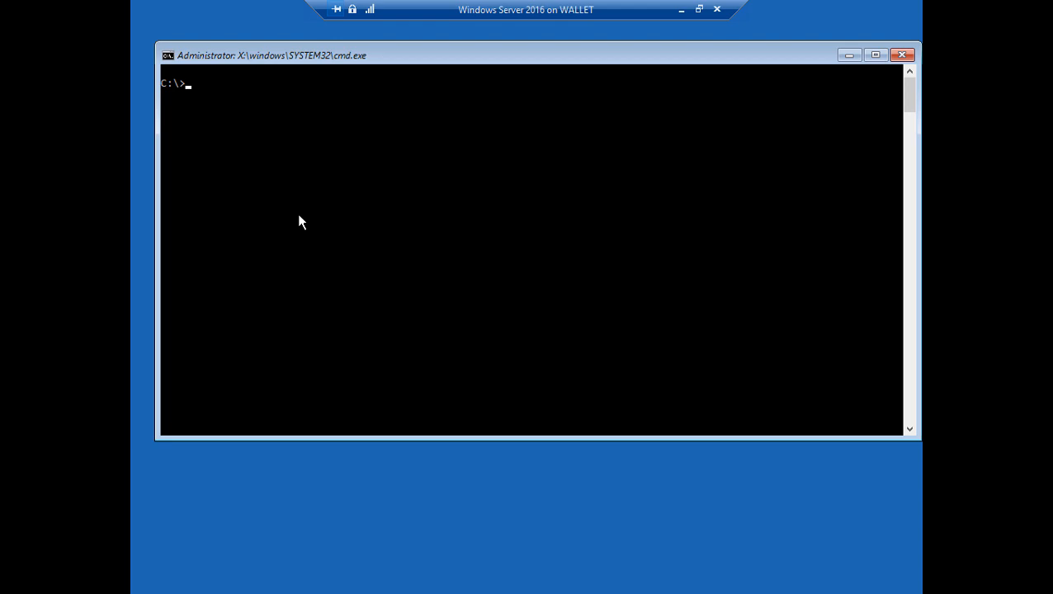
# Run bcdedit /set {bootmgr} displaybootmenu yes to show the boot menu.
pyautogui.write('bcdedit /')
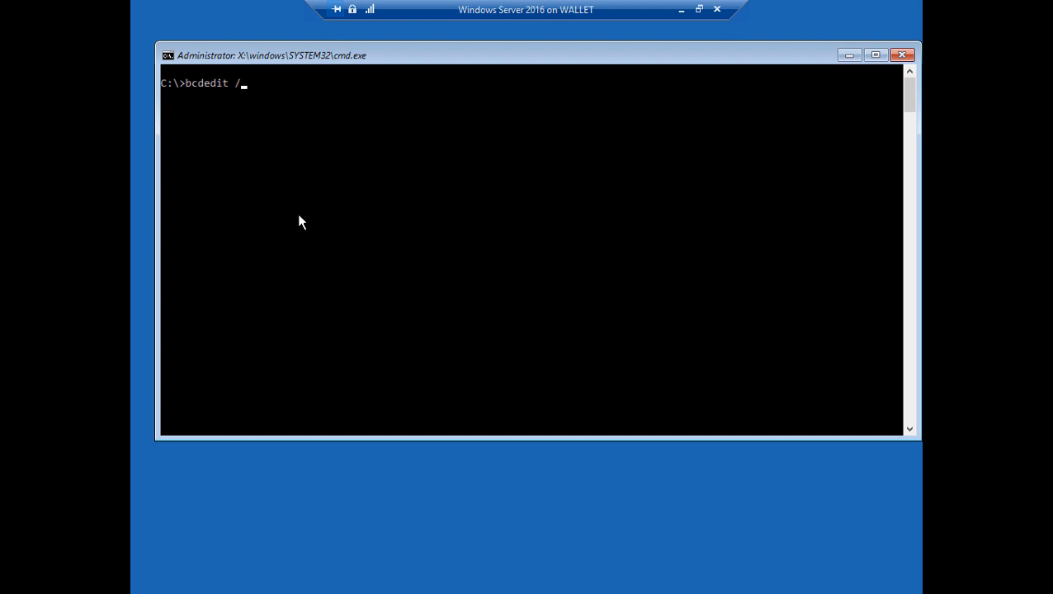
pyautogui.write('set')
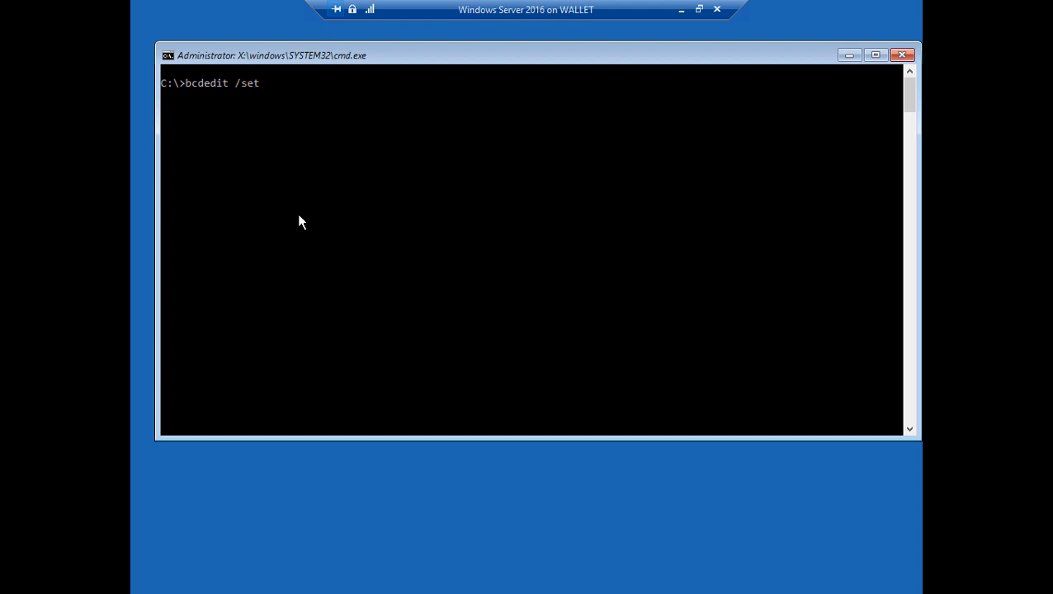
pyautogui.write('{b')
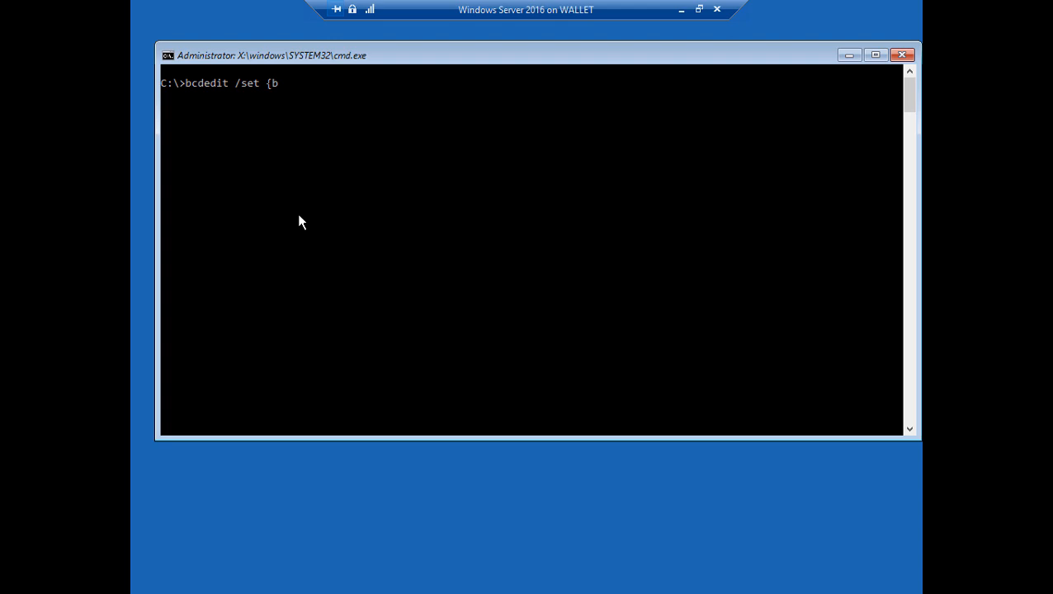
pyautogui.write('ootmgr')
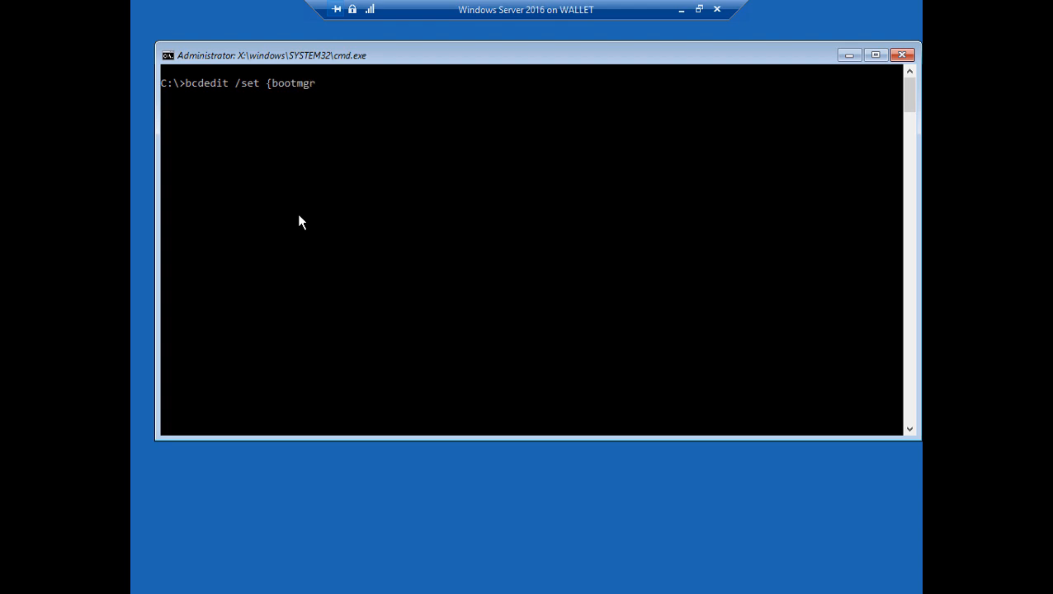
pyautogui.write('}')
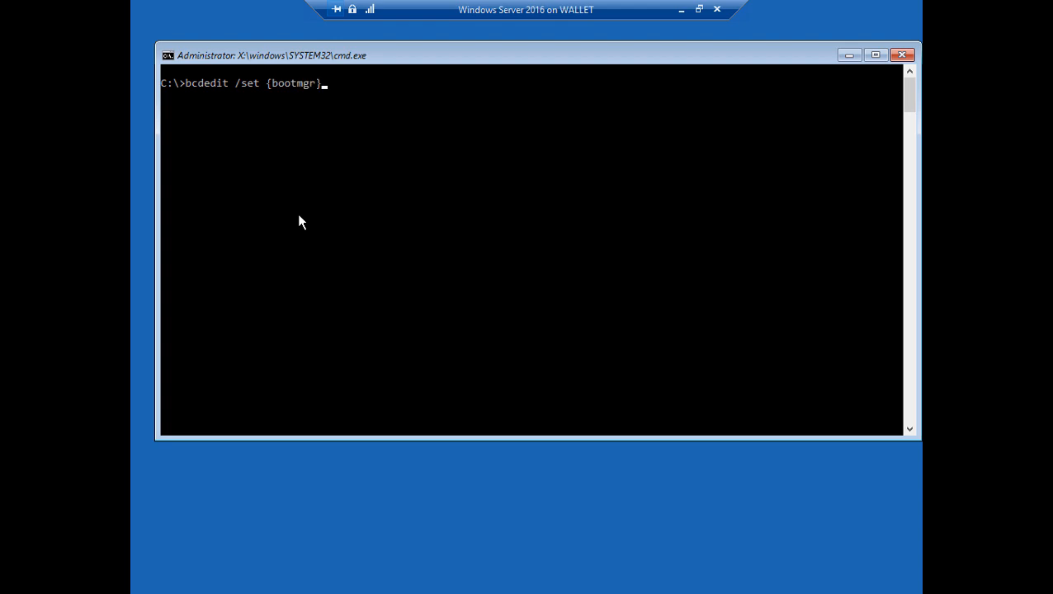
pyautogui.write('displayb')
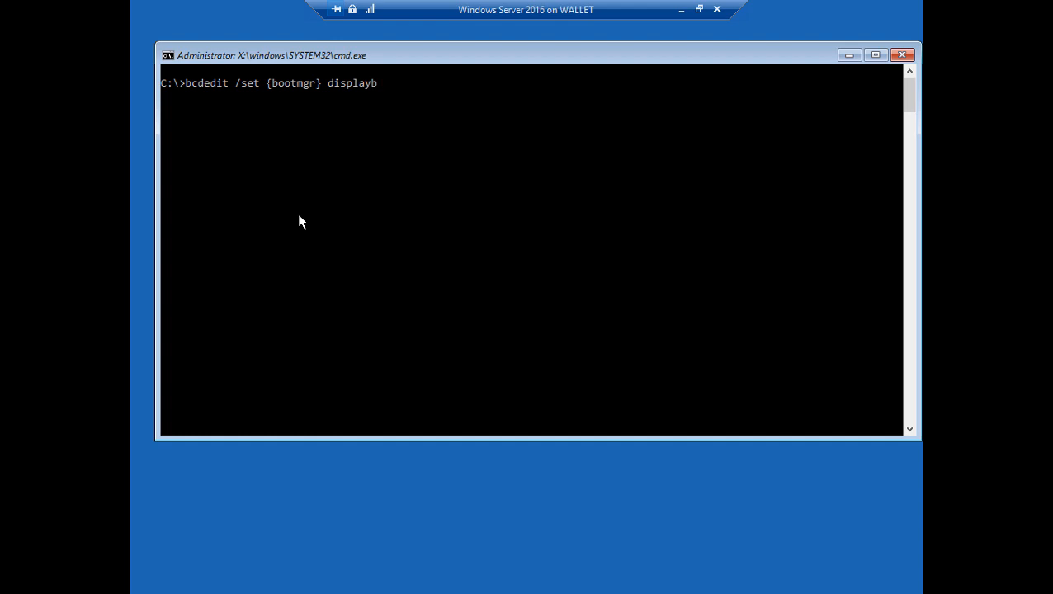
pyautogui.write('ootmenu yes')
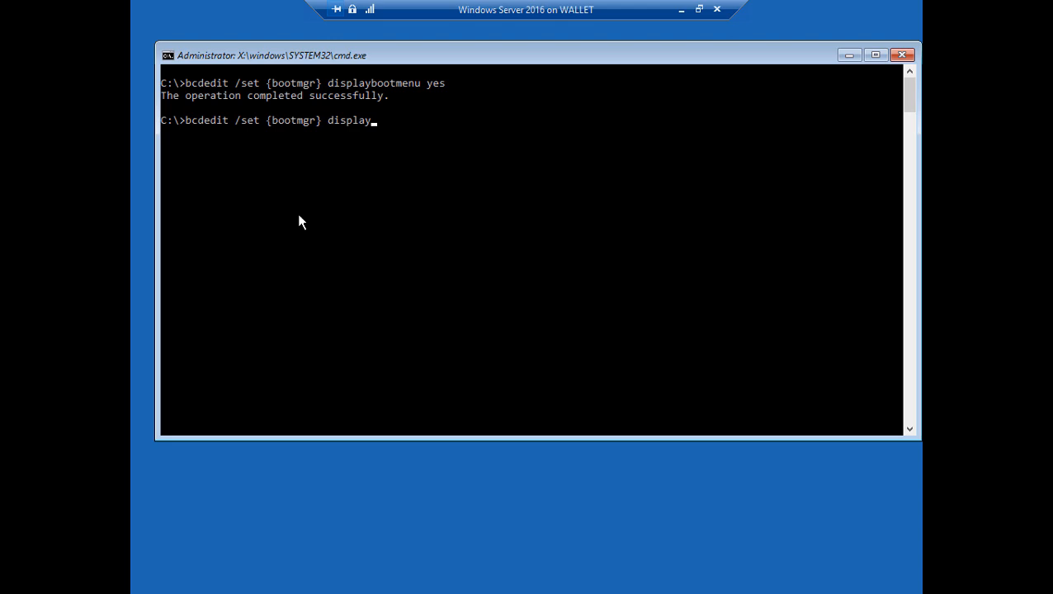
# Run bcdedit /set {bootmgr} timeout 15 to set a 15-second boot menu wait.
pyautogui.press('Backspace')
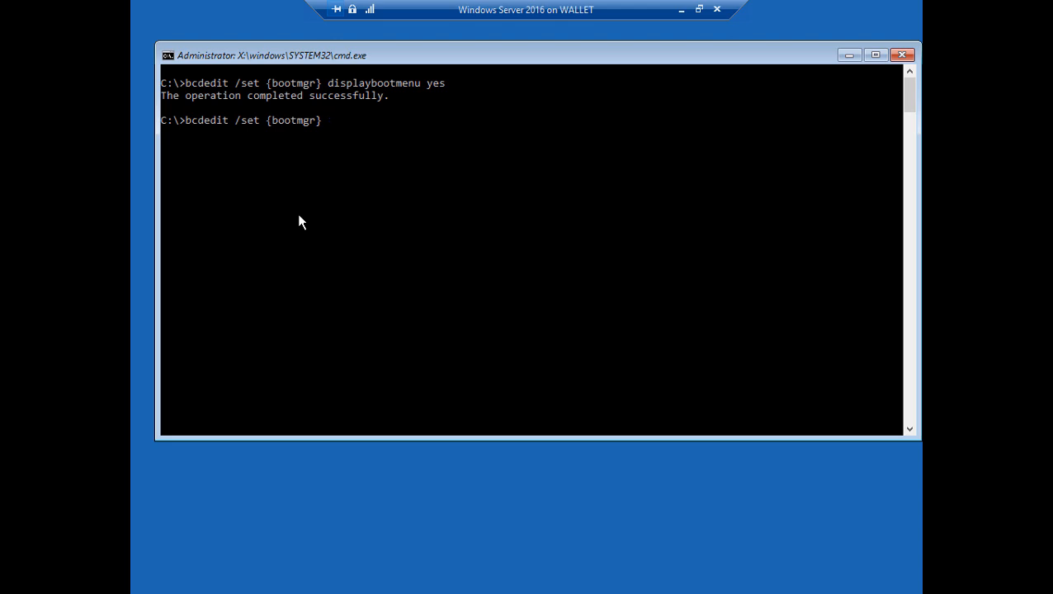
pyautogui.write('timeout')
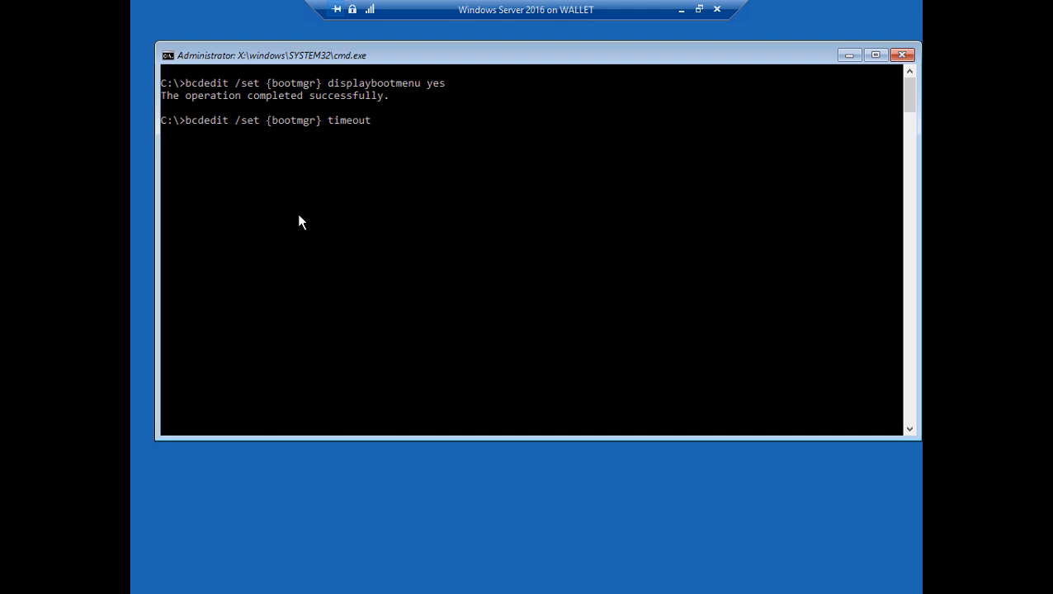
pyautogui.write('15')
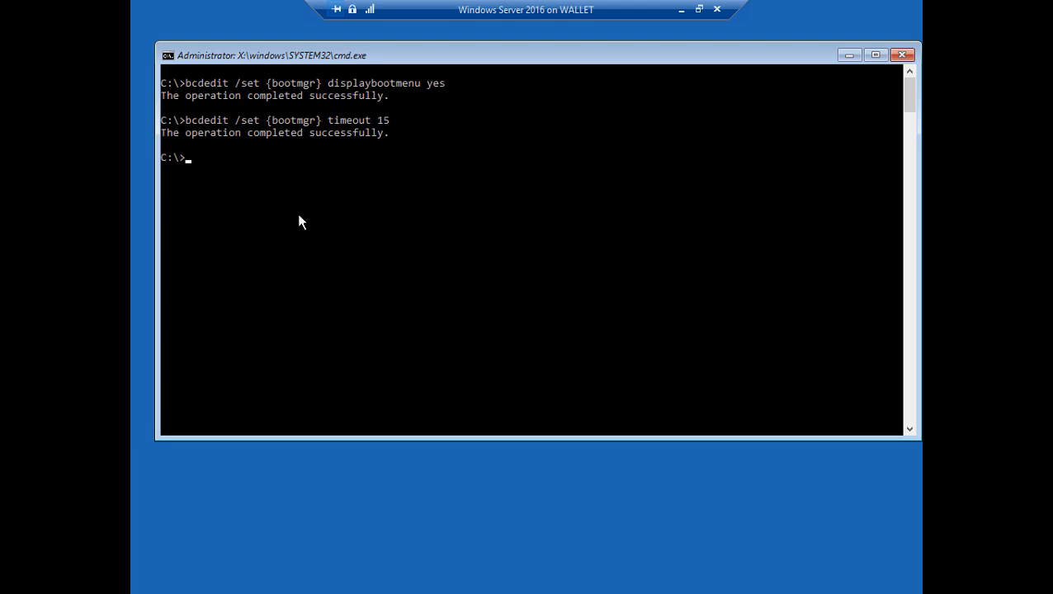
# Change into C:\Windows\System32 and rename the original utilman.exe aside.
pyautogui.write('cd windows')
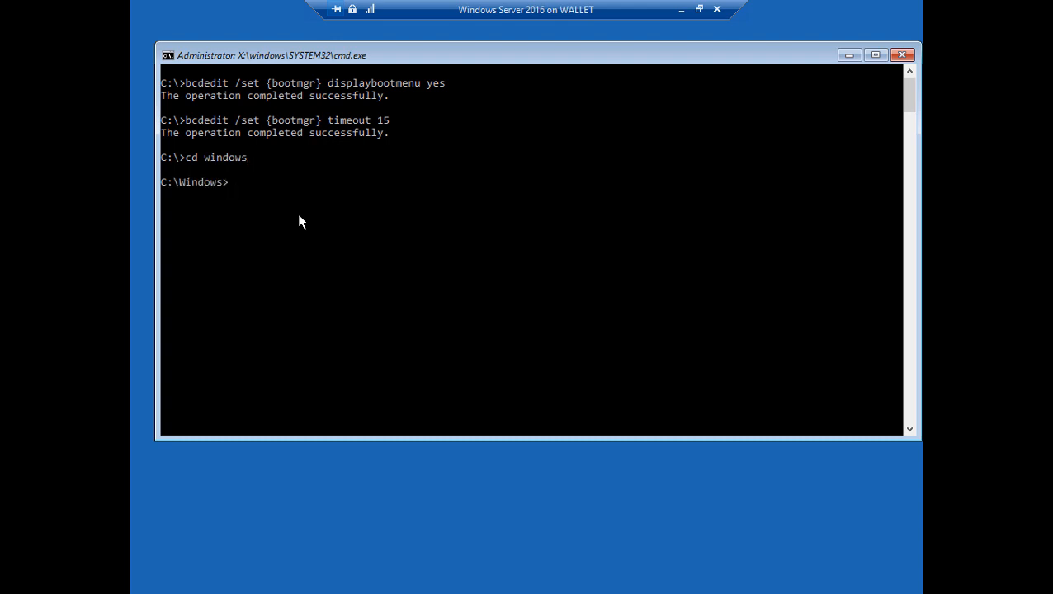
pyautogui.write('cd system32')
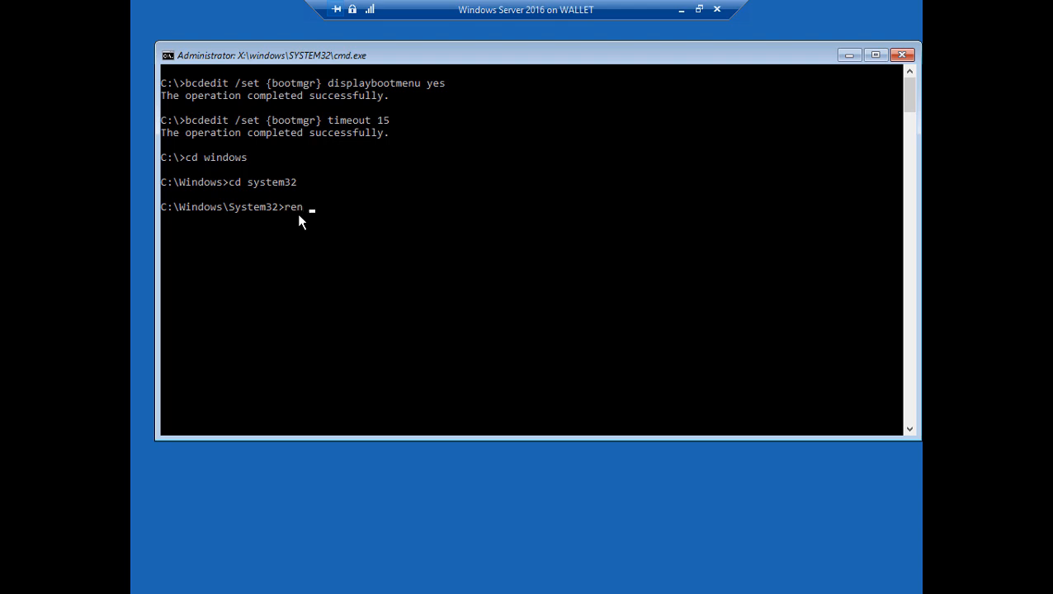
pyautogui.write('utilman.')
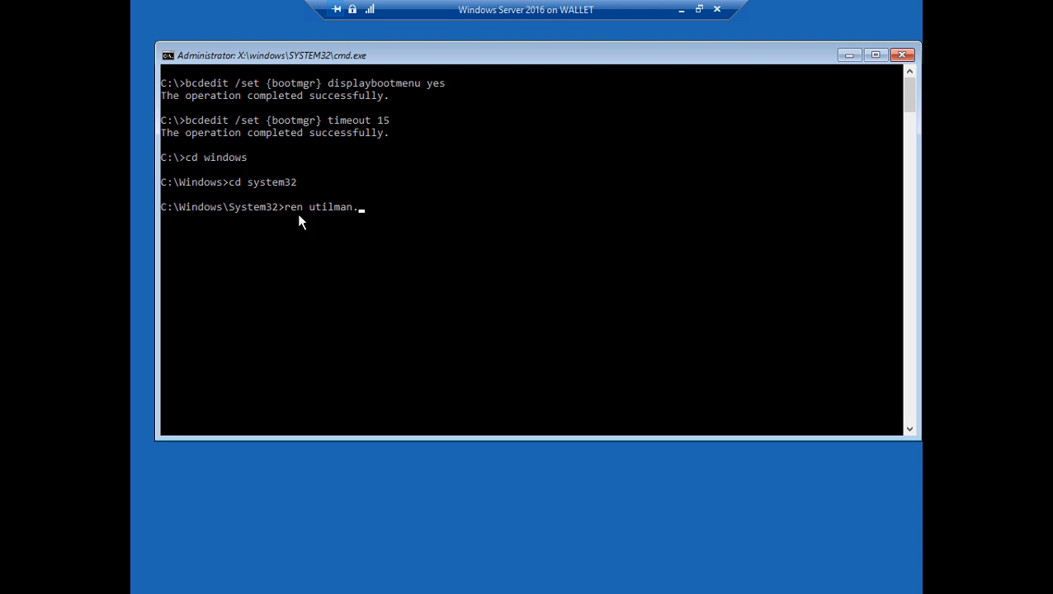
pyautogui.write('exe utilman.123')
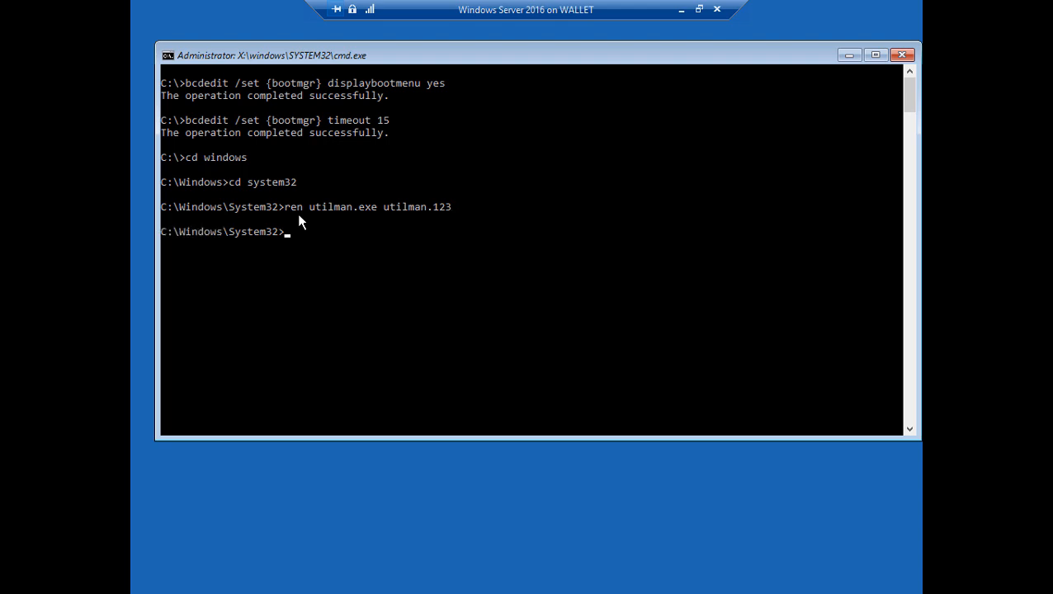
# Copy cmd.exe to utilman.exe in System32.
pyautogui.write('copy')
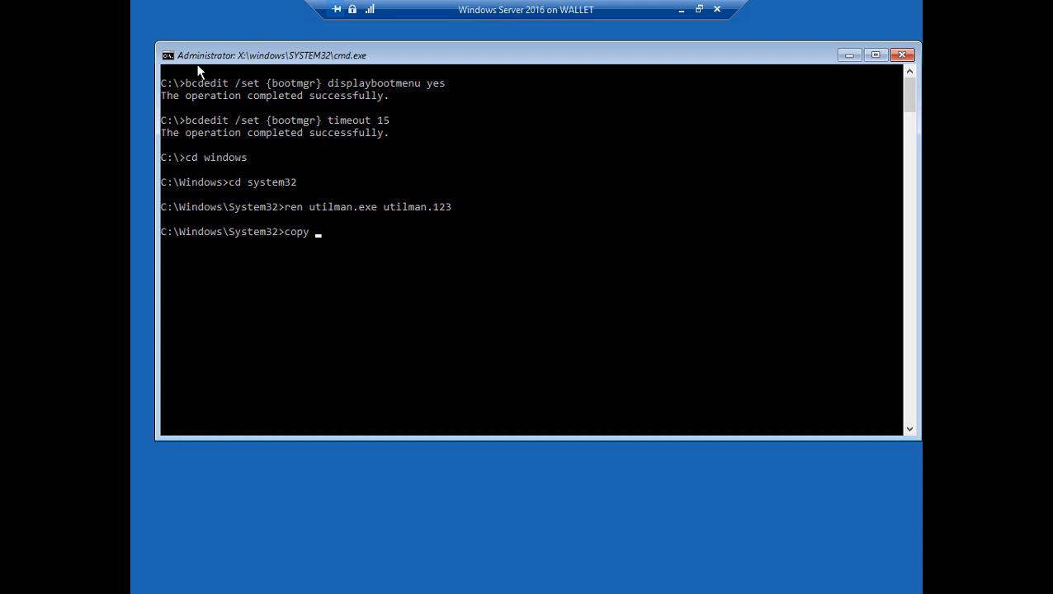
pyautogui.write('cmd.exe')
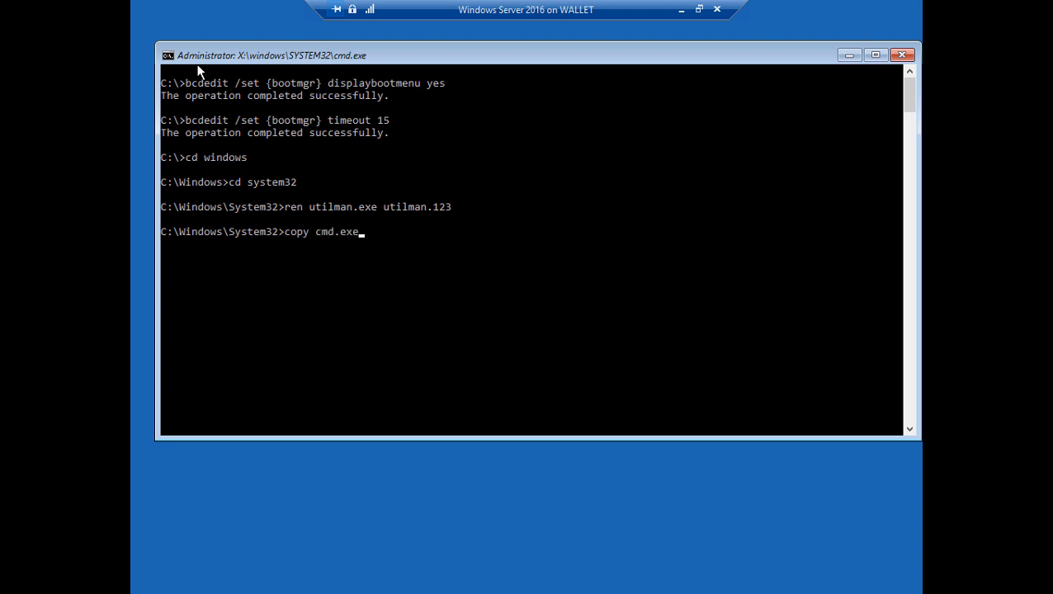
pyautogui.write('utilm')
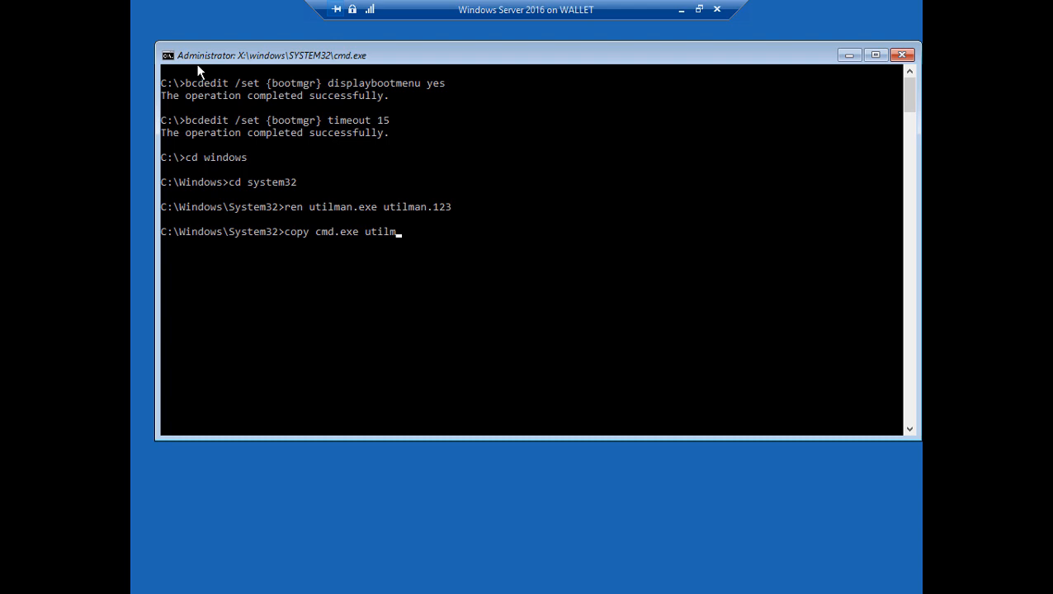
pyautogui.write('an.exe')
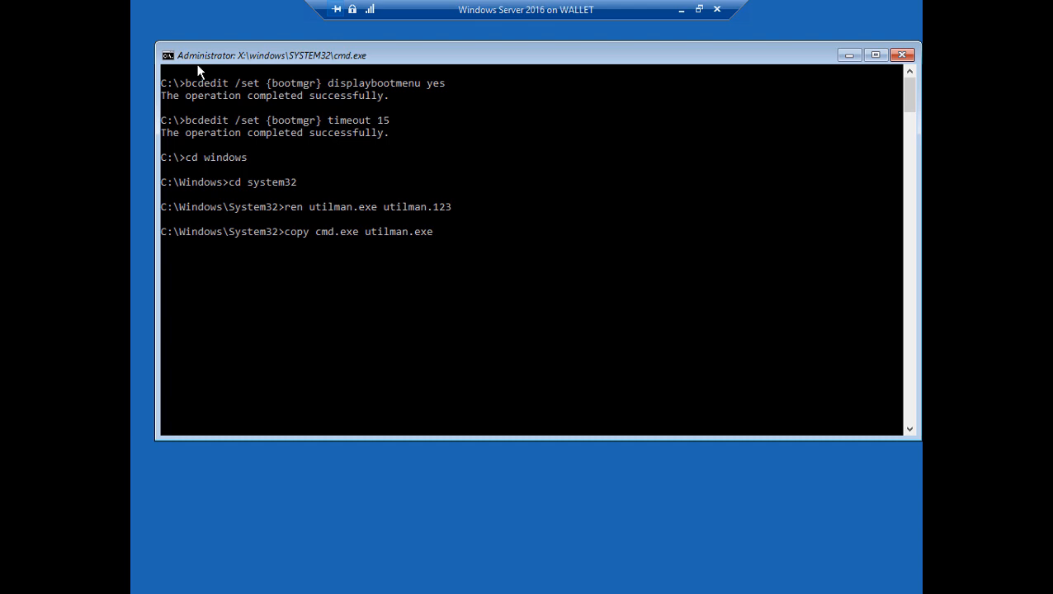
pyautogui.press('Enter')
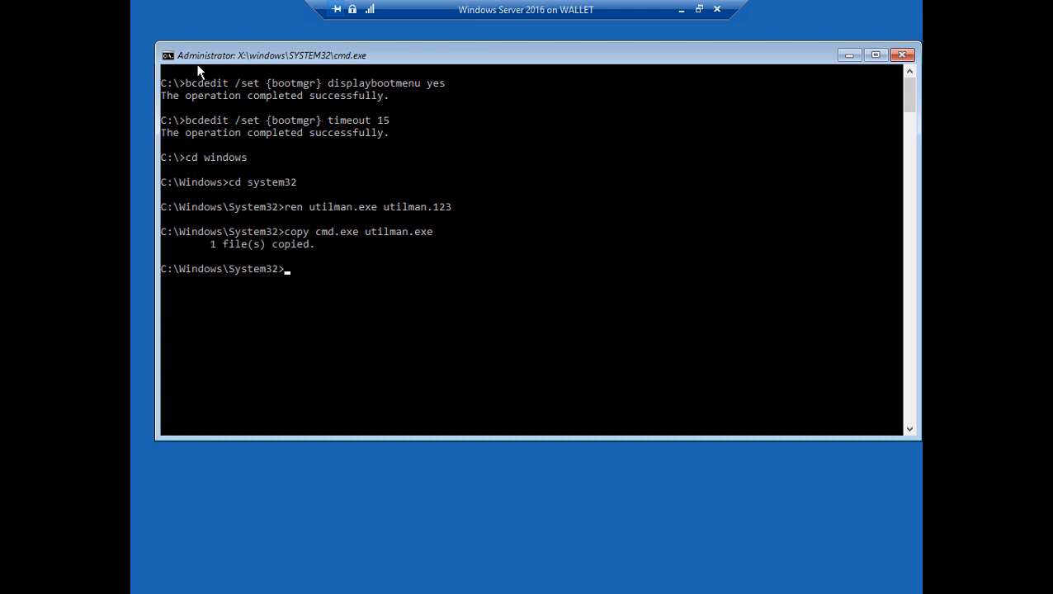
# Compare cmd.exe and utilman.exe sizes with dir, then exit the prompt.
pyautogui.write('dir')
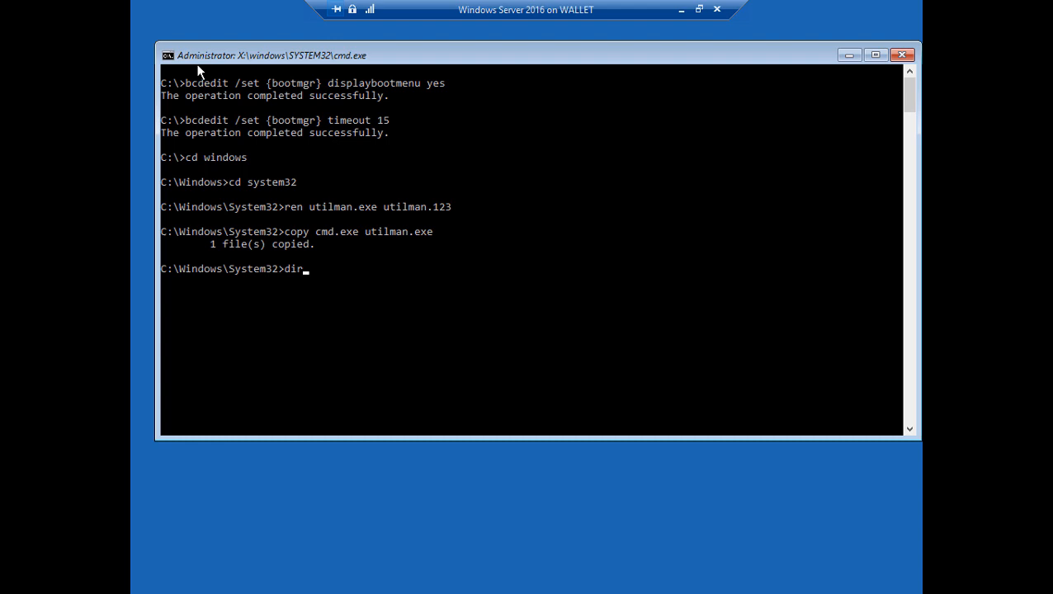
pyautogui.write('cmd.exe')
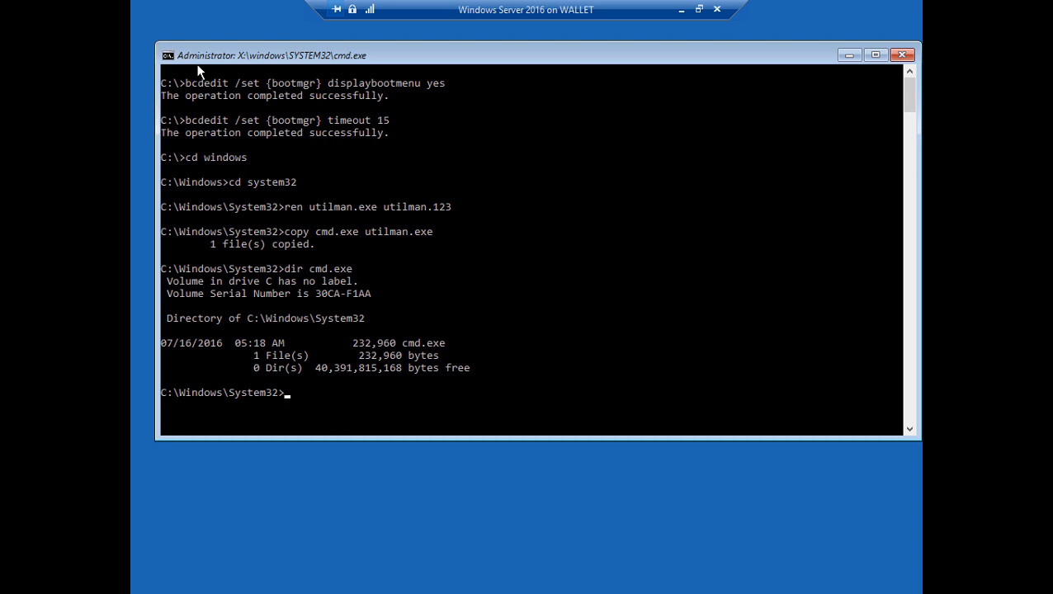
pyautogui.write('dir util,')
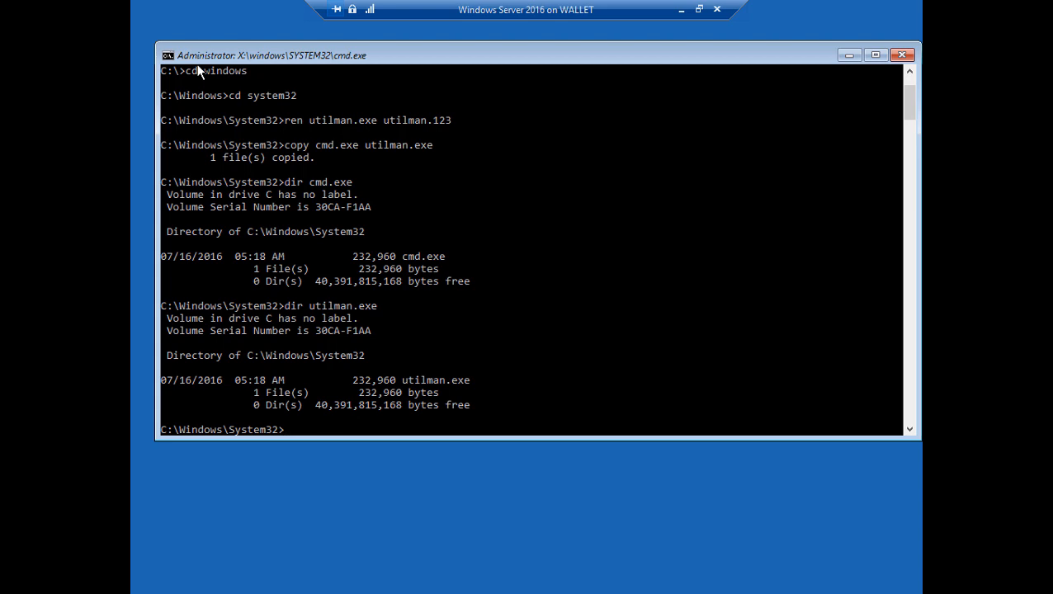
pyautogui.write('exit')
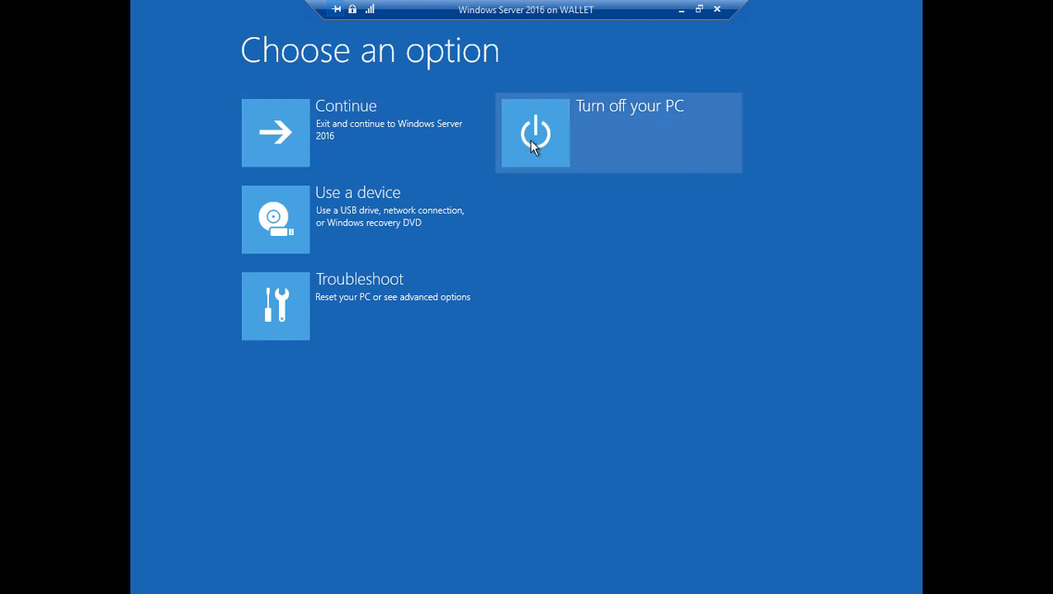
# Turn off the PC from the recovery options so the VM reports off.
pyautogui.click(534, 132)
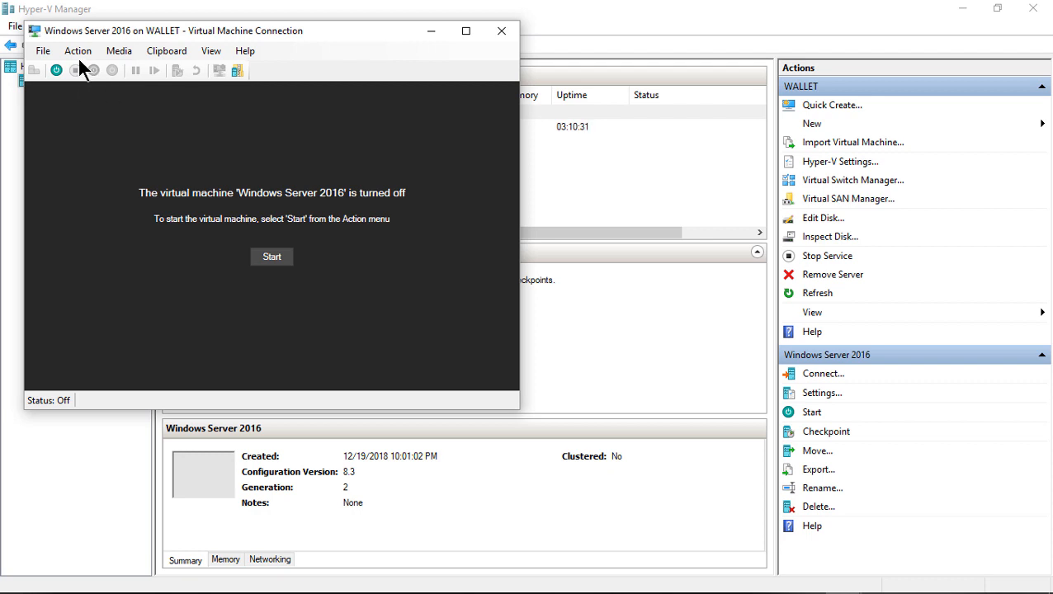
pyautogui.click(53, 43)
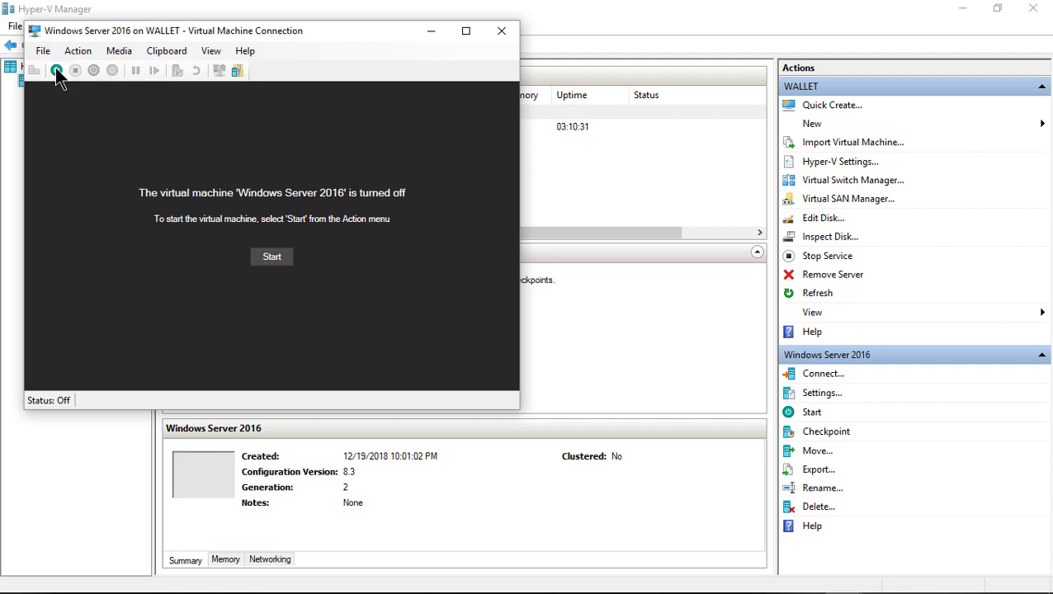
# In Firmware settings move Hard Drive above the DVD drive and apply with OK.
pyautogui.click(822, 393)
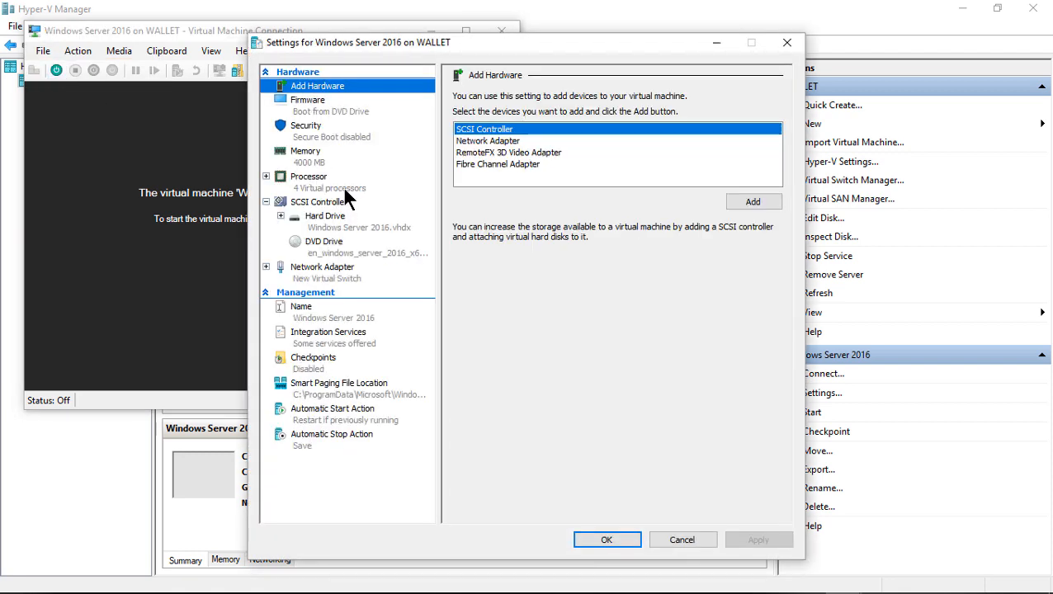
pyautogui.click(305, 99)
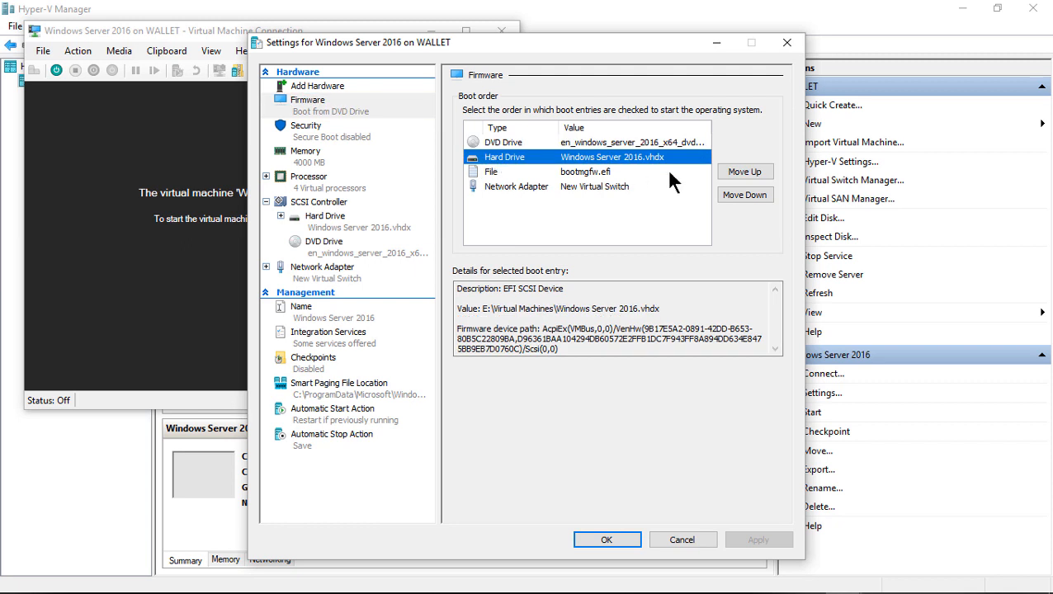
pyautogui.click(745, 172)
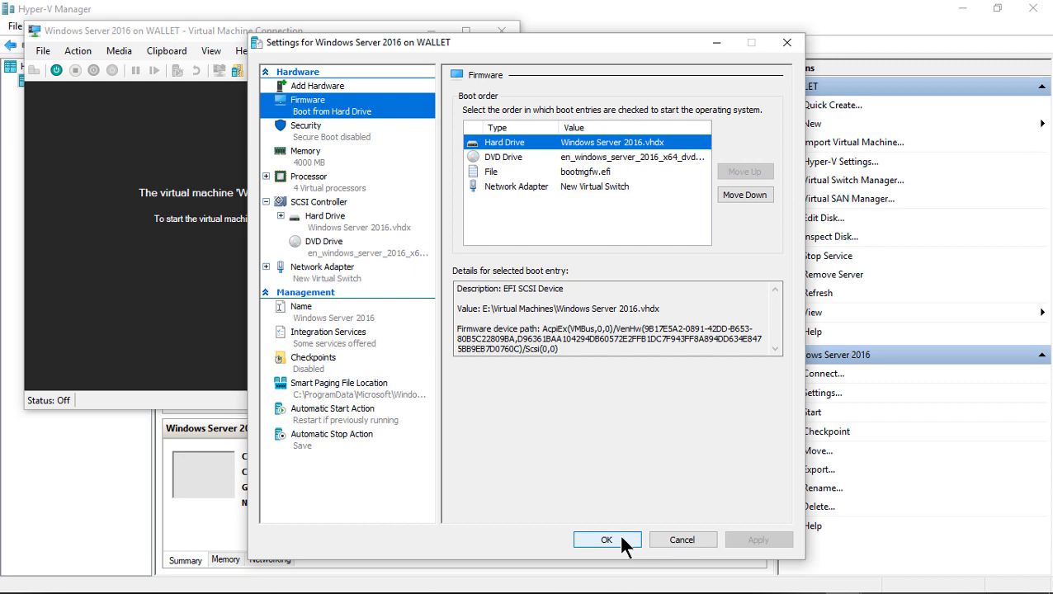
pyautogui.click(604, 540)
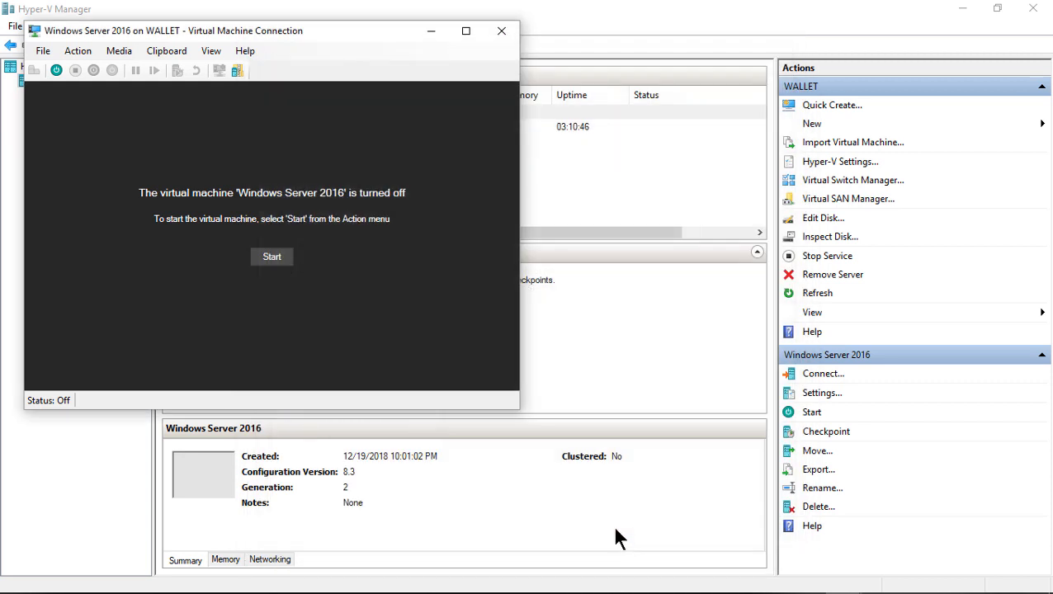
pyautogui.moveTo(272, 206)
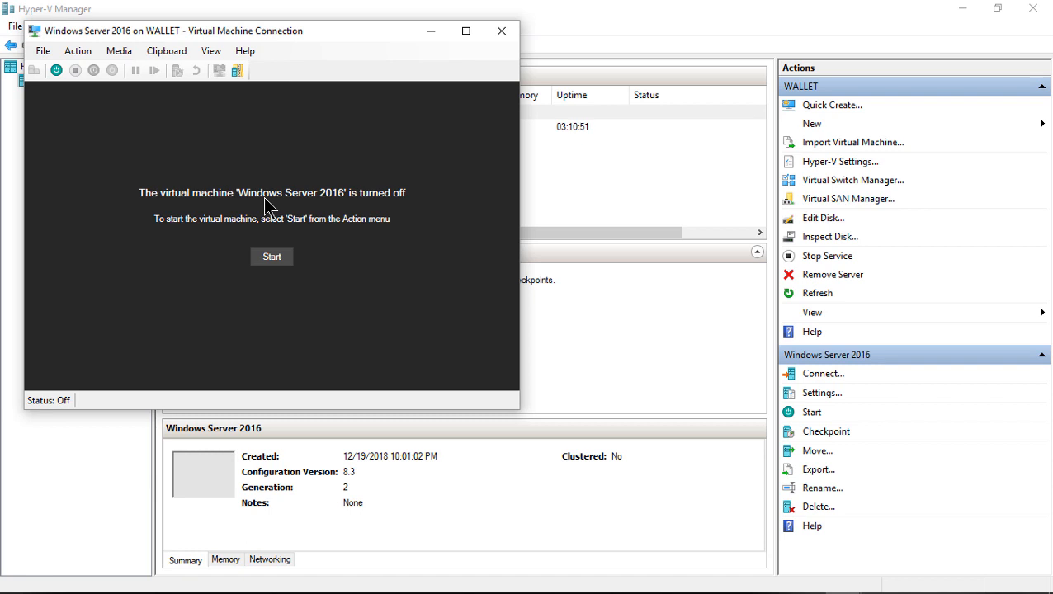
pyautogui.moveTo(267, 196)
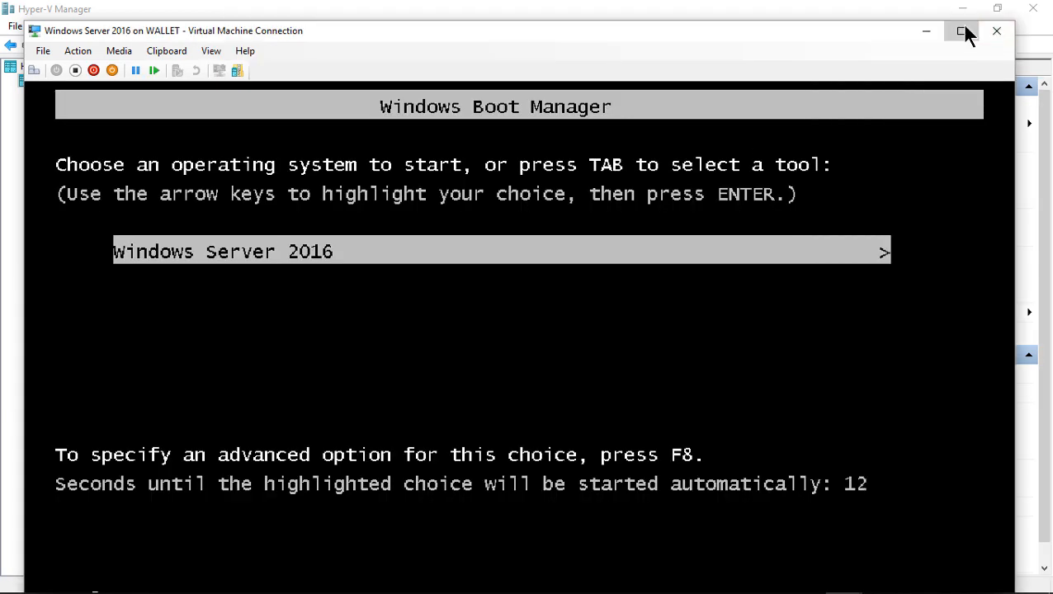
# Maximize the VM window, press F8 at Boot Manager and boot Safe Mode with Command Prompt.
pyautogui.click(960, 30)
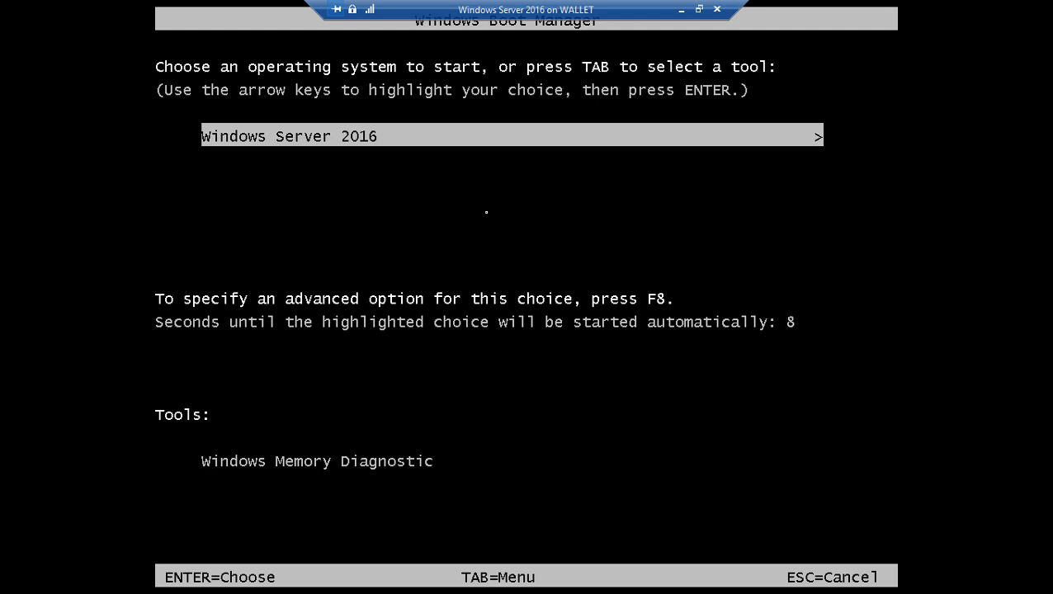
pyautogui.press('F8')
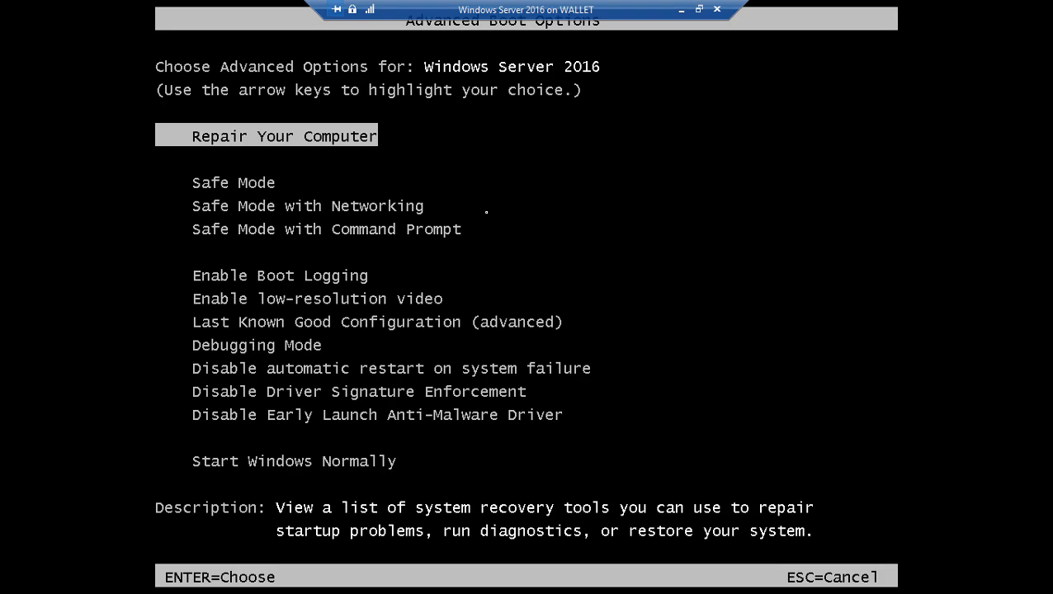
pyautogui.press('Down')
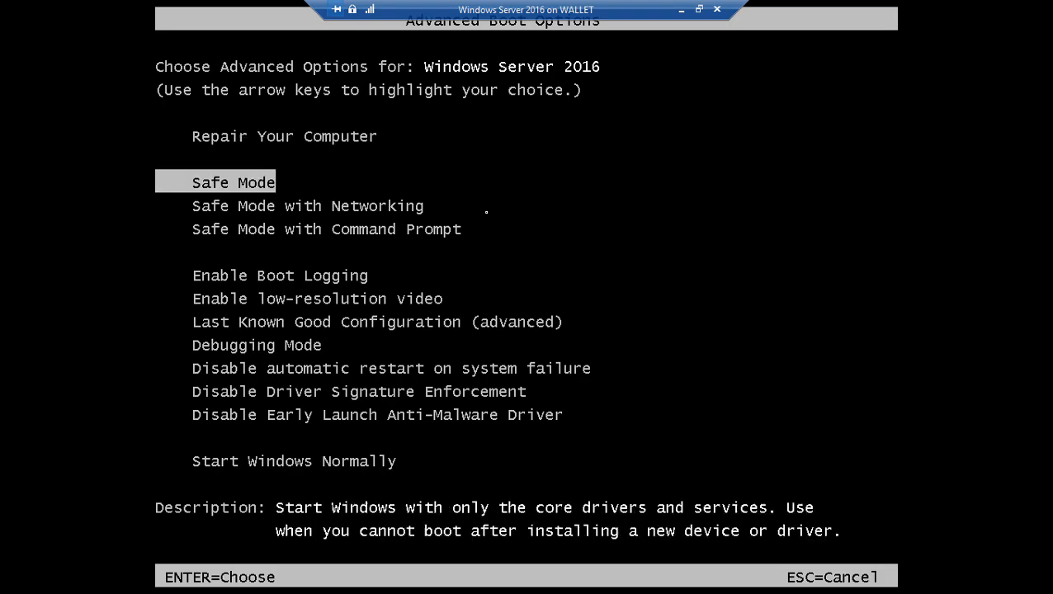
pyautogui.press('Down')
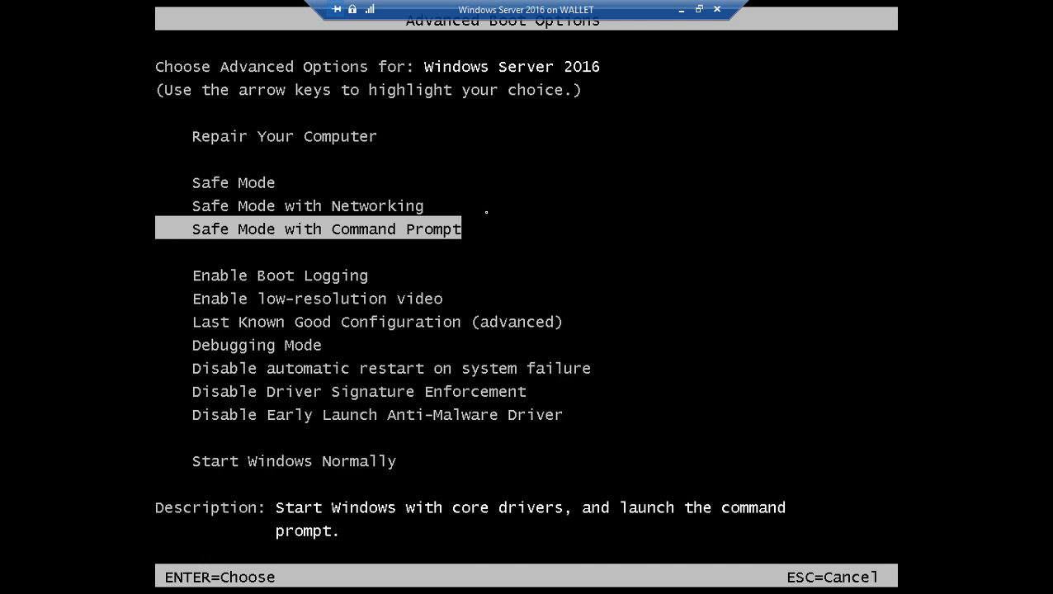
pyautogui.press('Down')
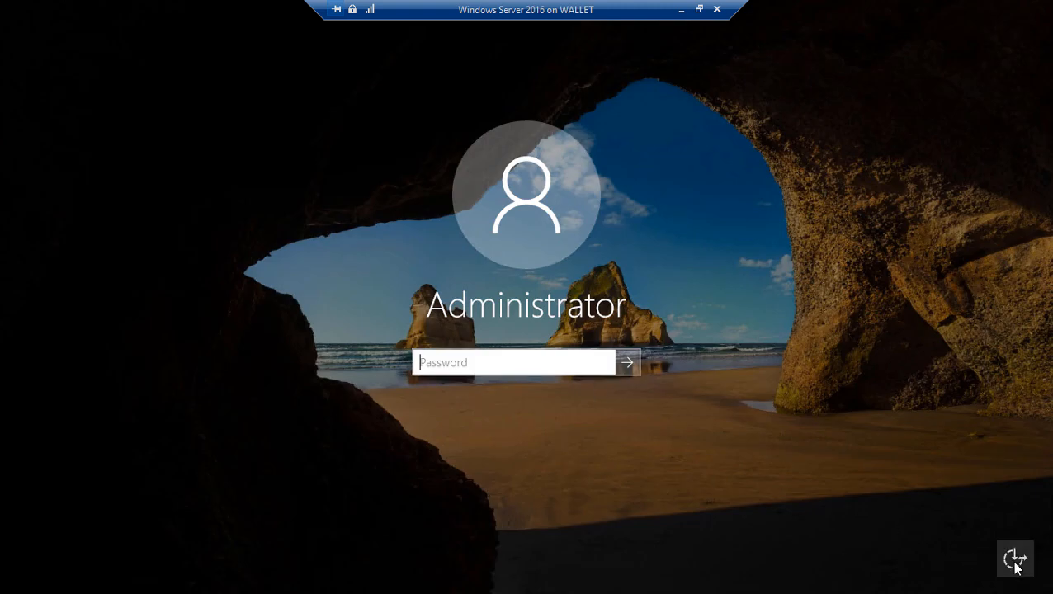
pyautogui.moveTo(1014, 561)
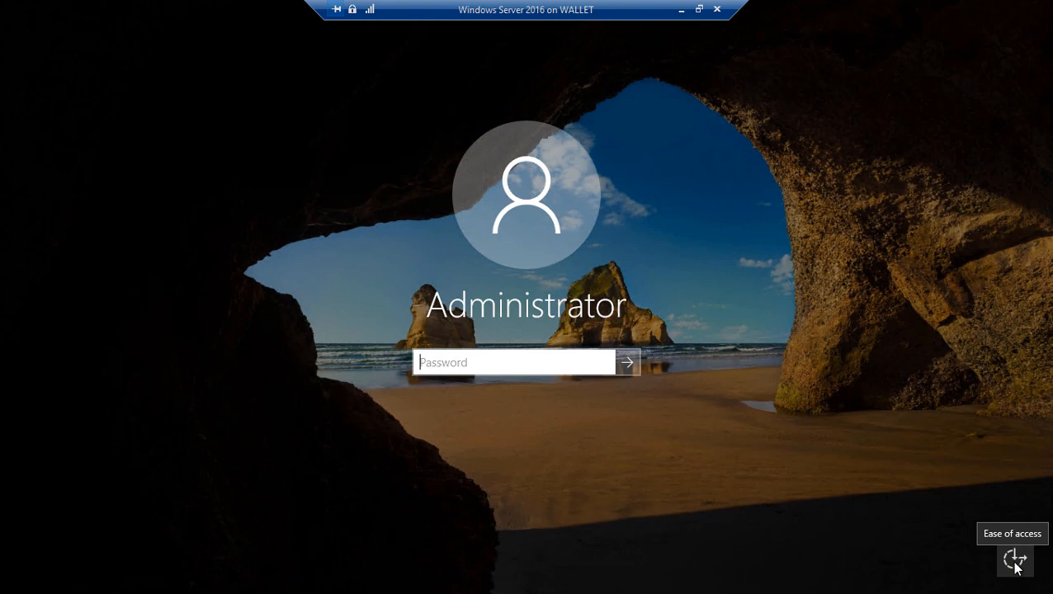
# Launch the Ease of Access button's utilman.exe prompt and drag it toward screen centre.
pyautogui.click(1013, 561)
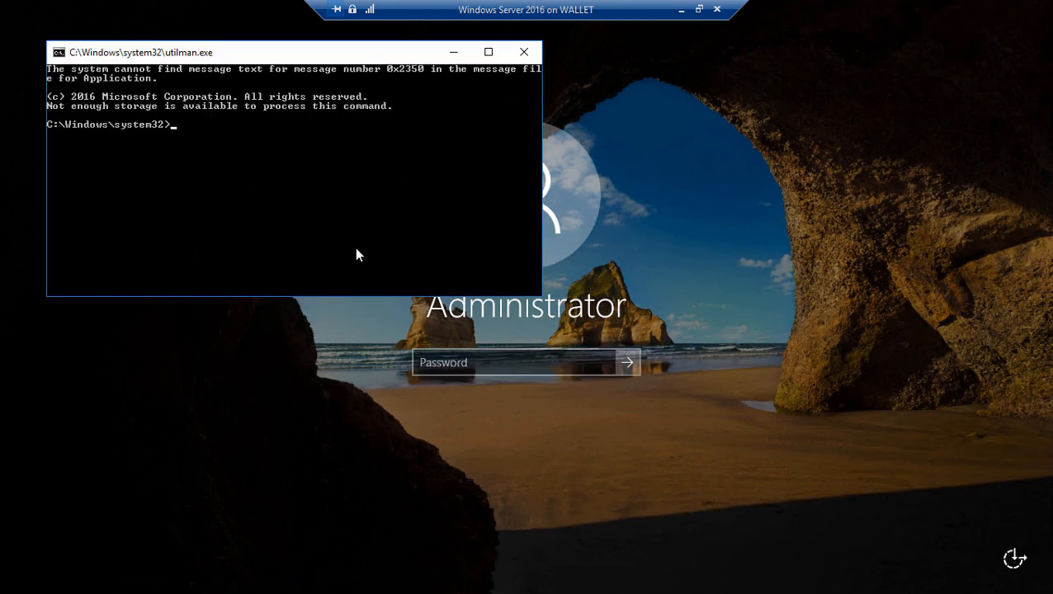
pyautogui.moveTo(141, 52); pyautogui.dragTo(261, 81)
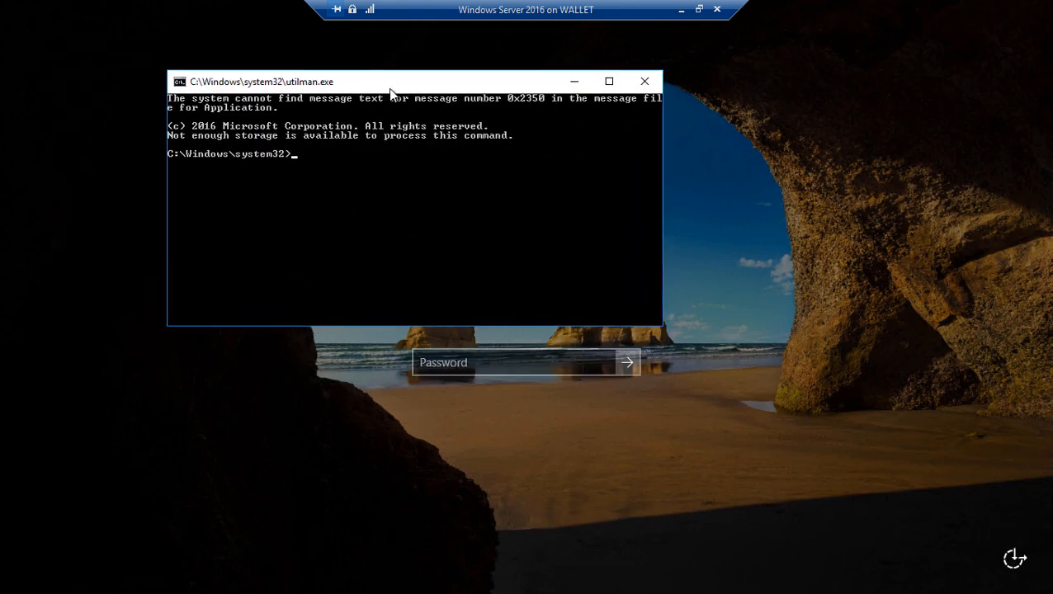
pyautogui.moveTo(358, 205)
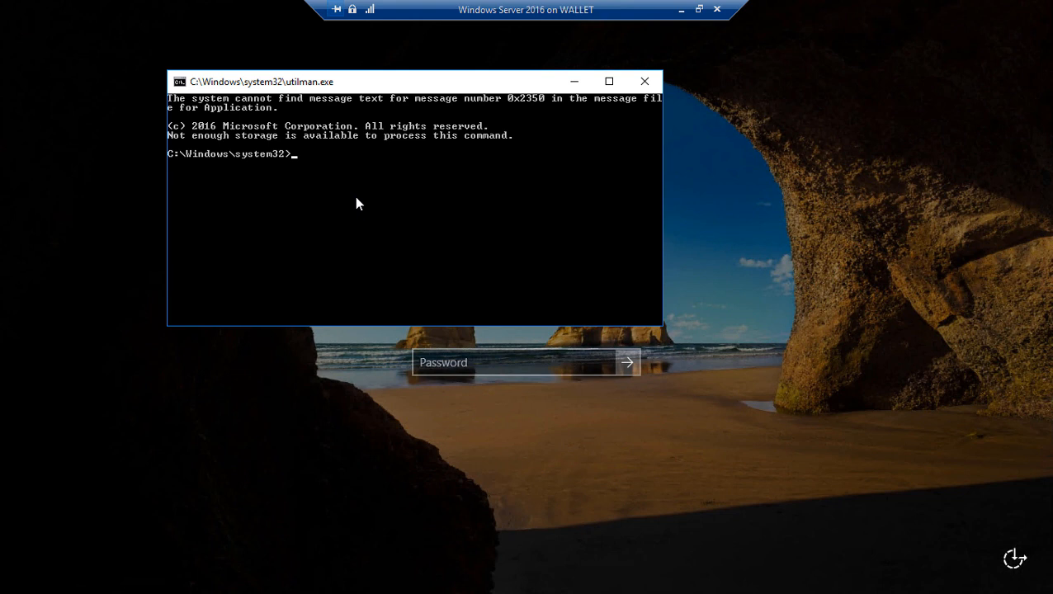
pyautogui.write('net user admin')
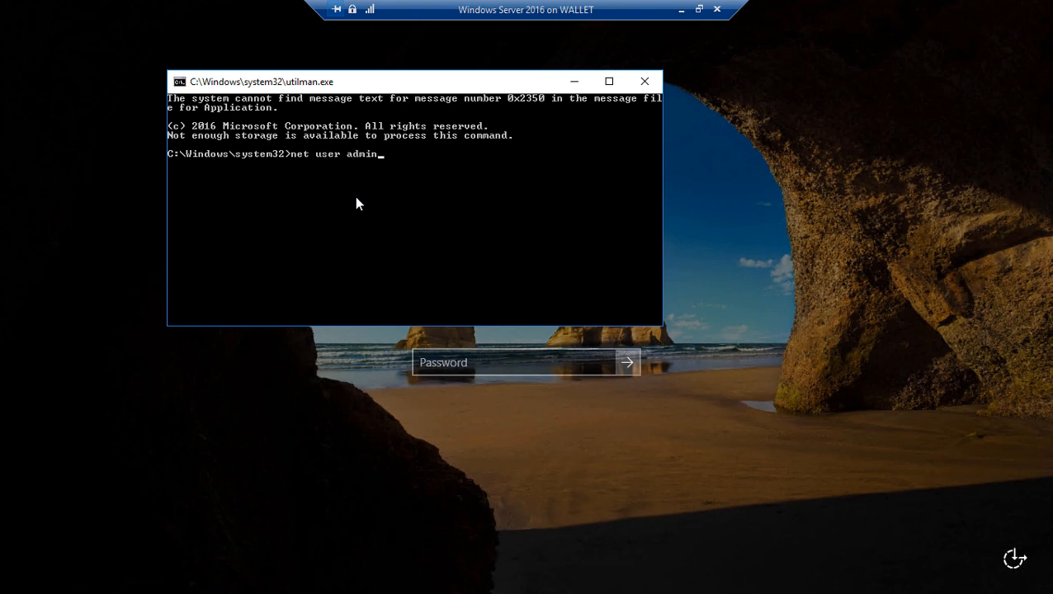
pyautogui.write('istrator')
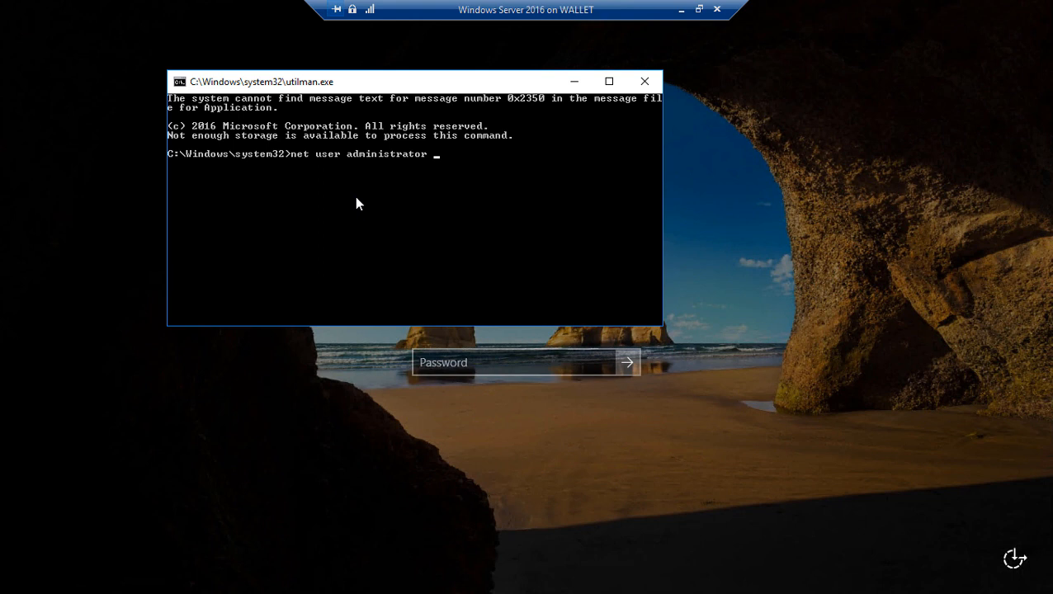
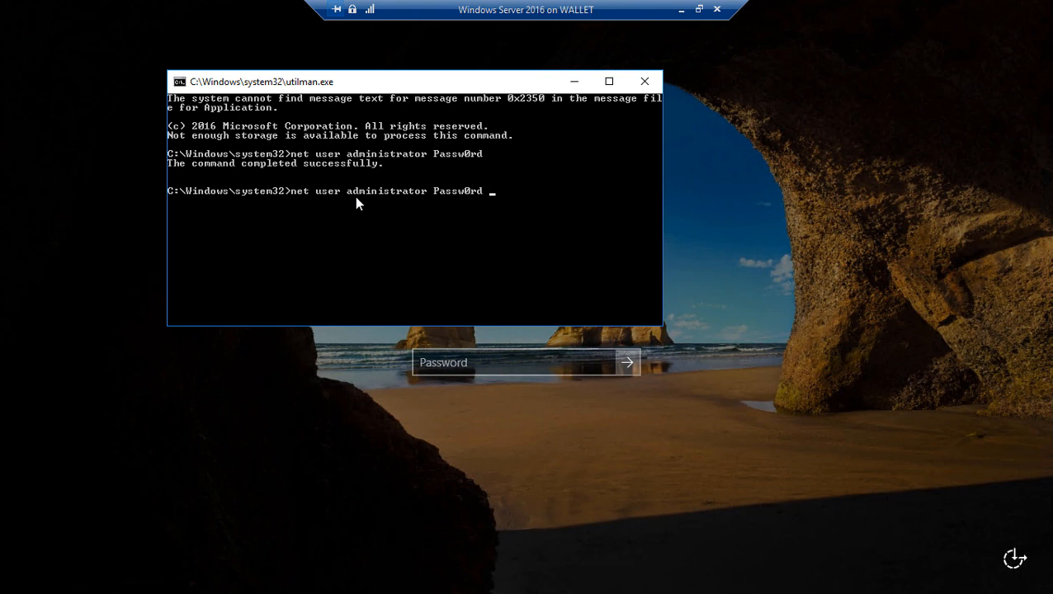
pyautogui.write('/domain')
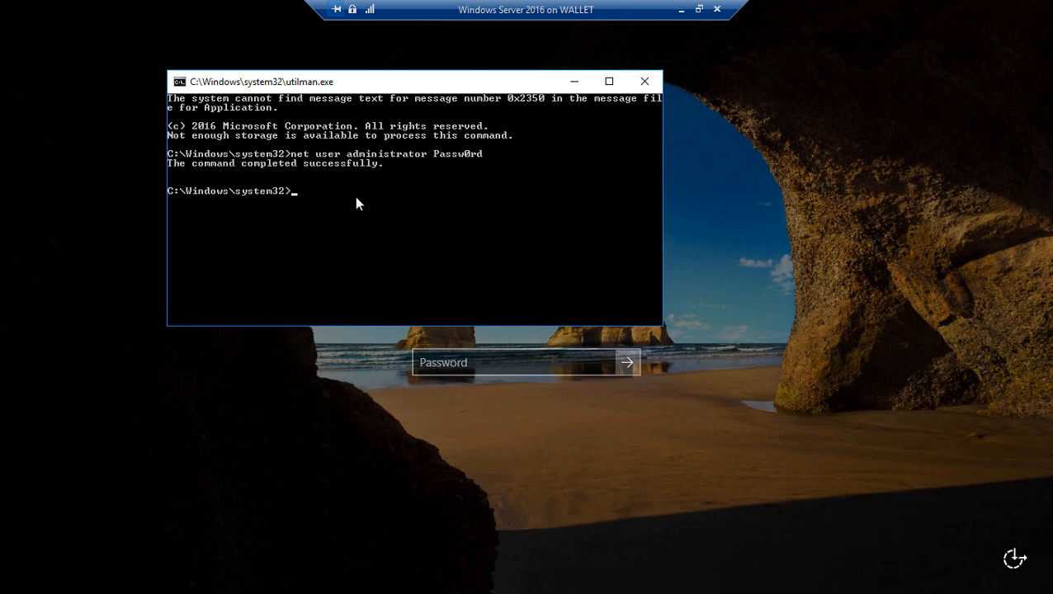
pyautogui.write('exit')
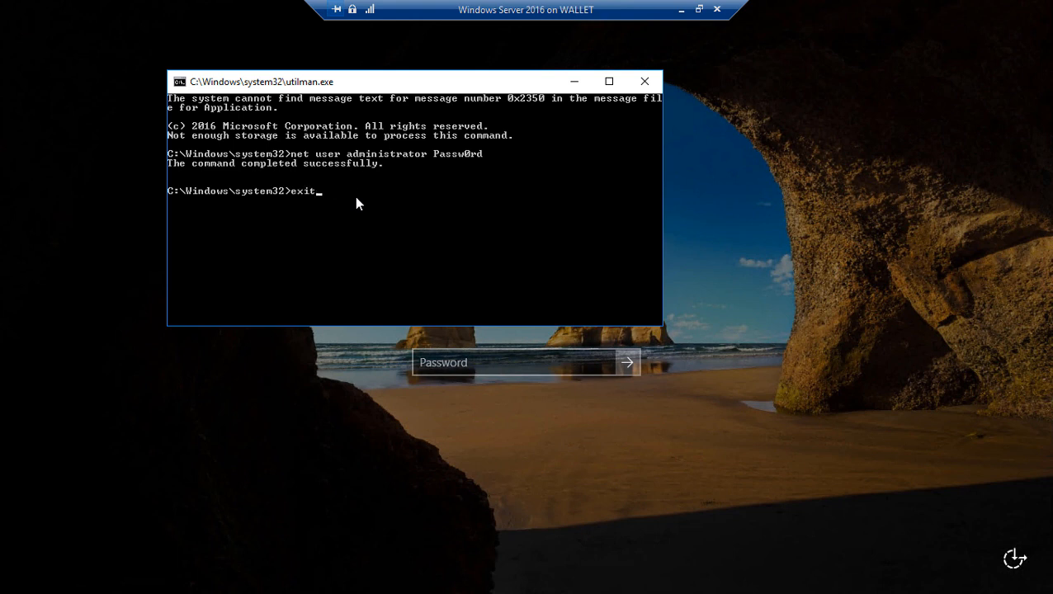